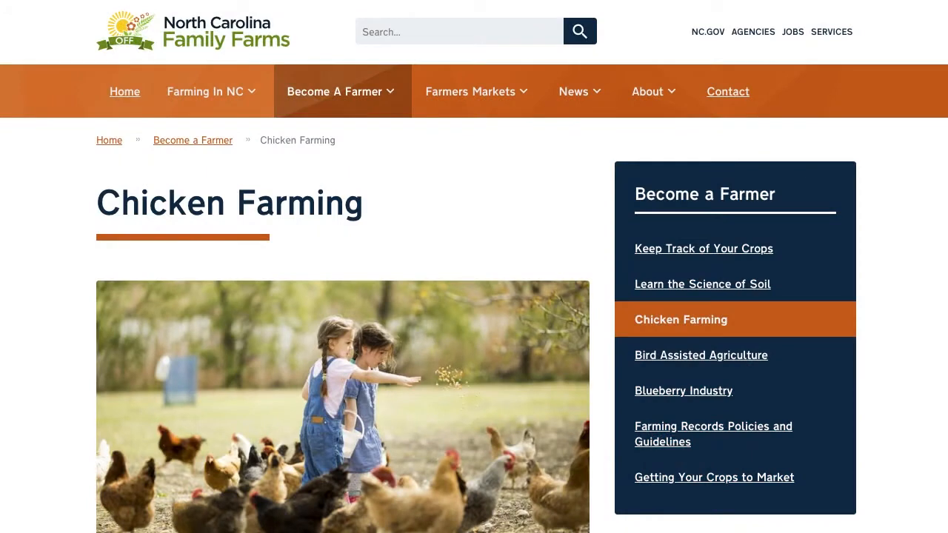
Sign in with the editor account and reach the account page with the Workbench toolbar.
{"action": "scroll", "scroll_direction": "down", "scroll_amount": 3}
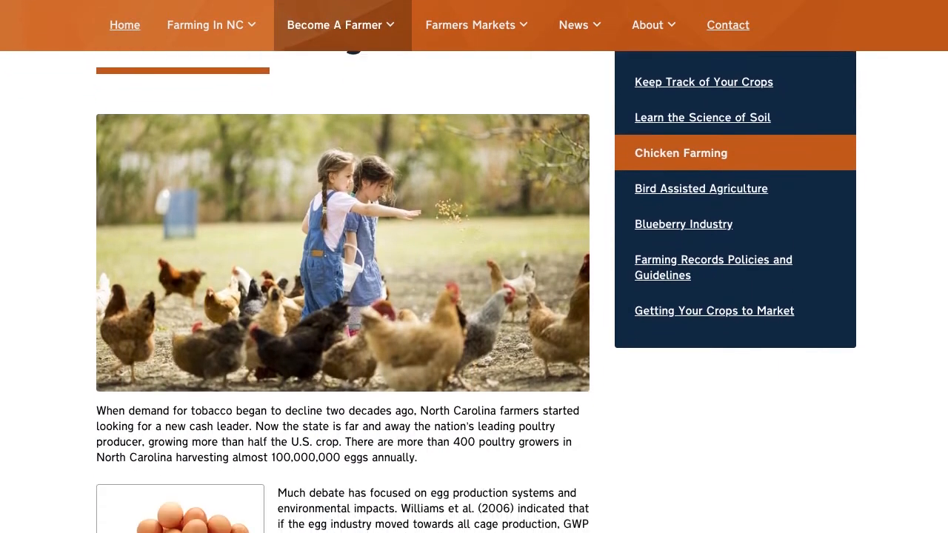
{"action": "scroll", "scroll_direction": "down", "scroll_amount": 3}
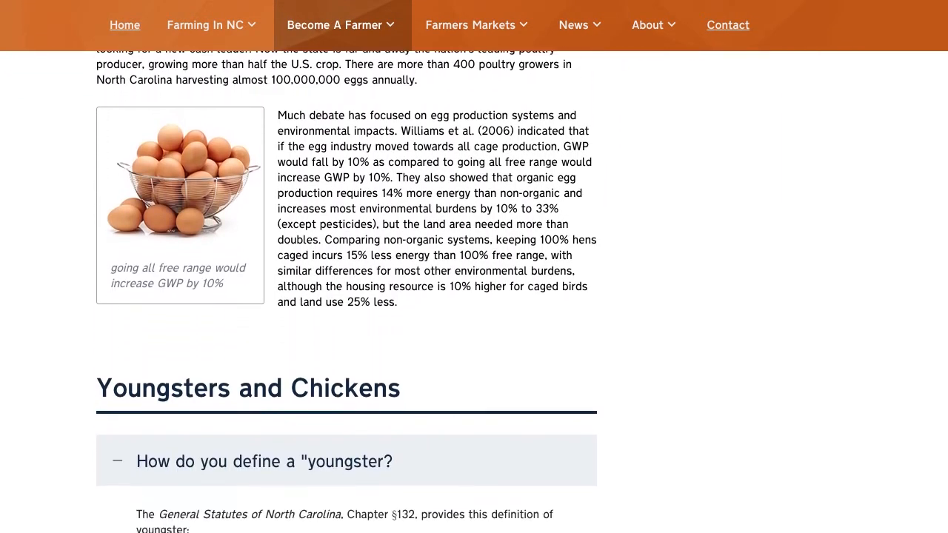
{"action": "scroll", "scroll_direction": "down", "scroll_amount": 3}
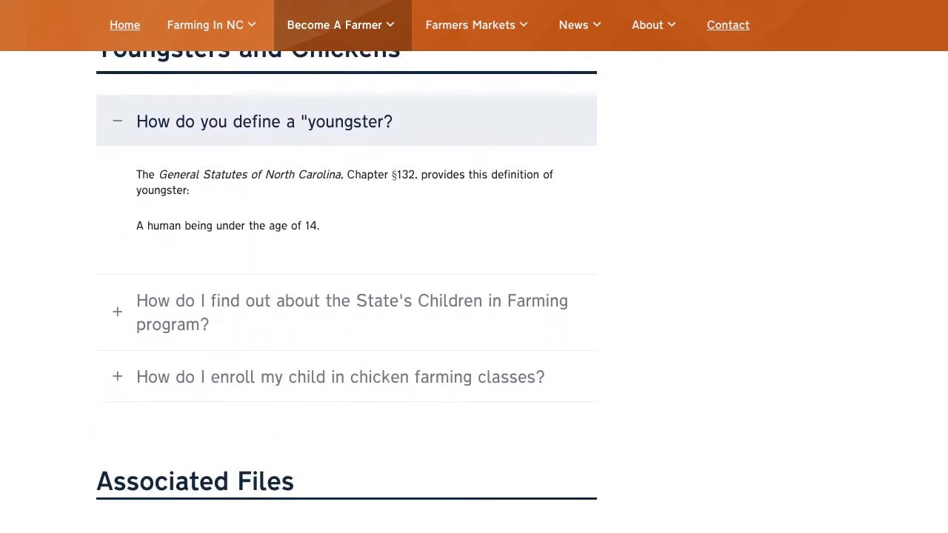
{"action": "scroll", "scroll_direction": "down", "scroll_amount": 3}
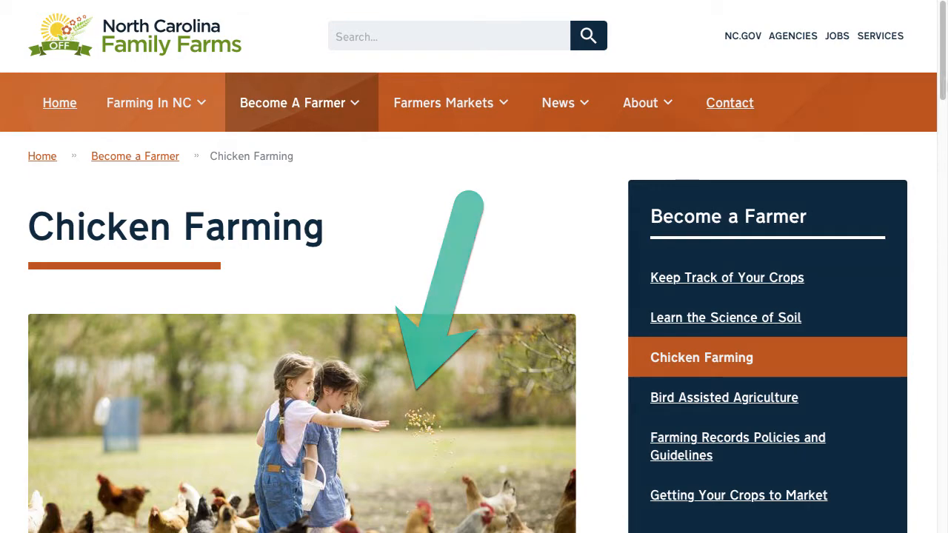
{"action": "scroll", "scroll_direction": "down", "scroll_amount": 3}
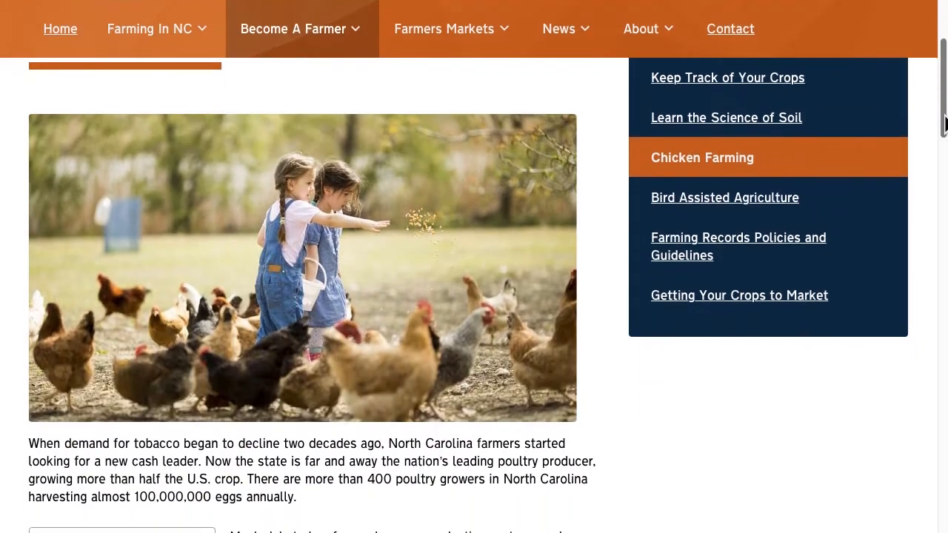
{"action": "scroll", "scroll_direction": "down", "scroll_amount": 3}
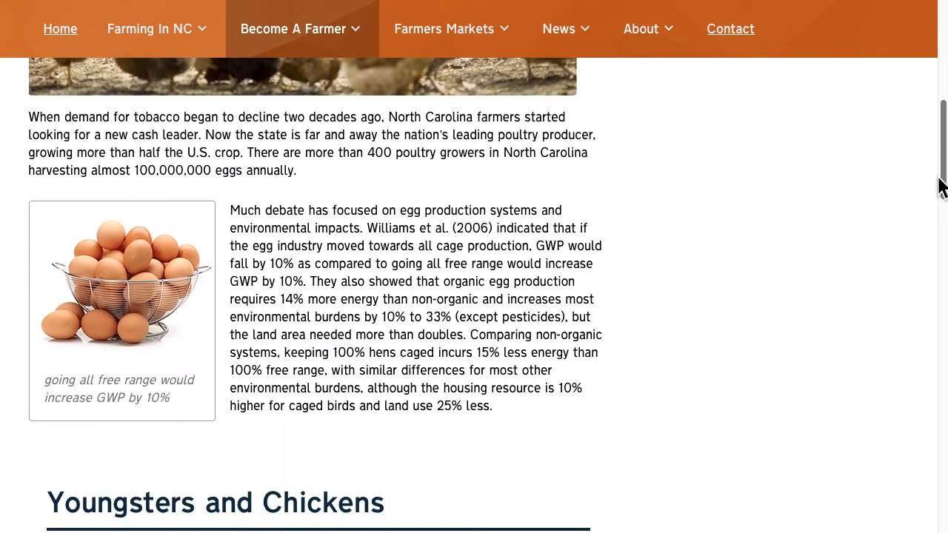
{"action": "scroll", "scroll_direction": "down", "scroll_amount": 3}
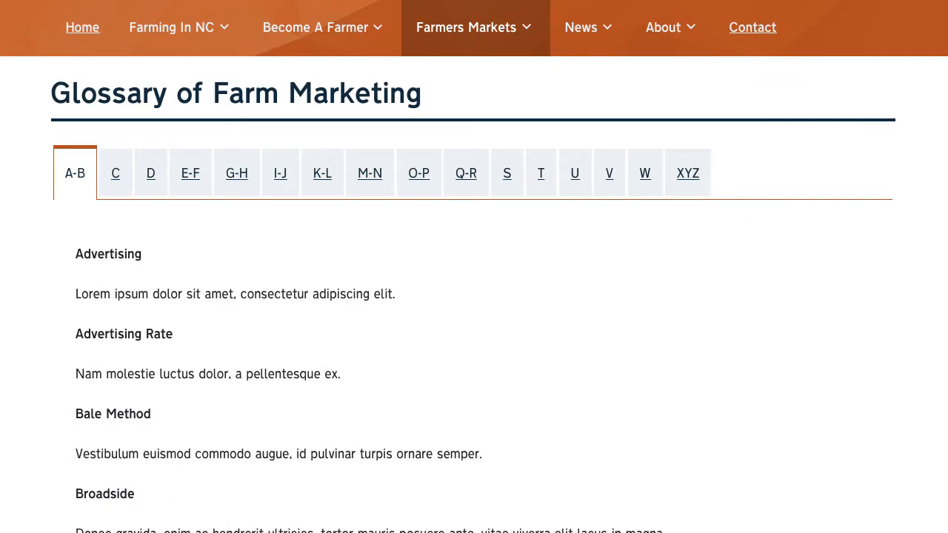
{"action": "left_click", "coordinate": [314, 26]}
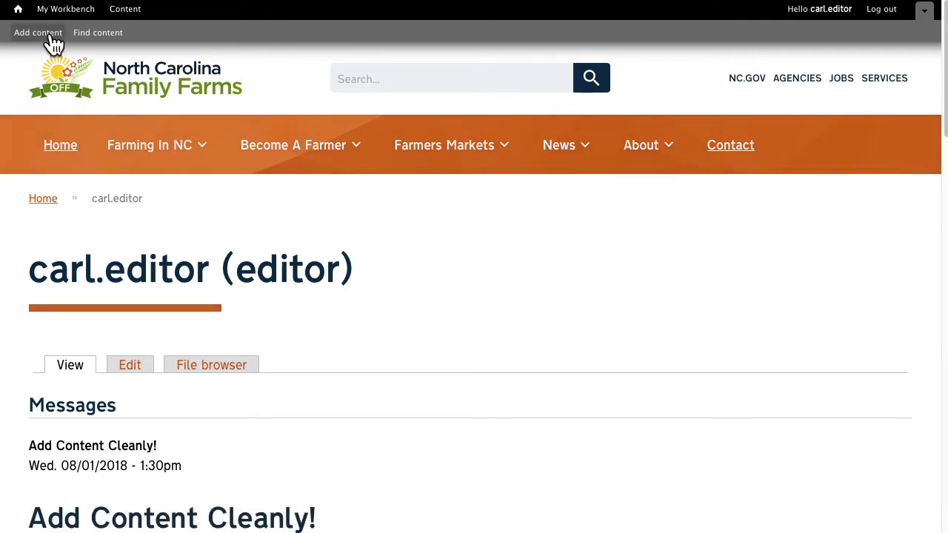
Choose Site Page from Add content so a blank Create Site Page form opens.
{"action": "left_click", "coordinate": [37, 33]}
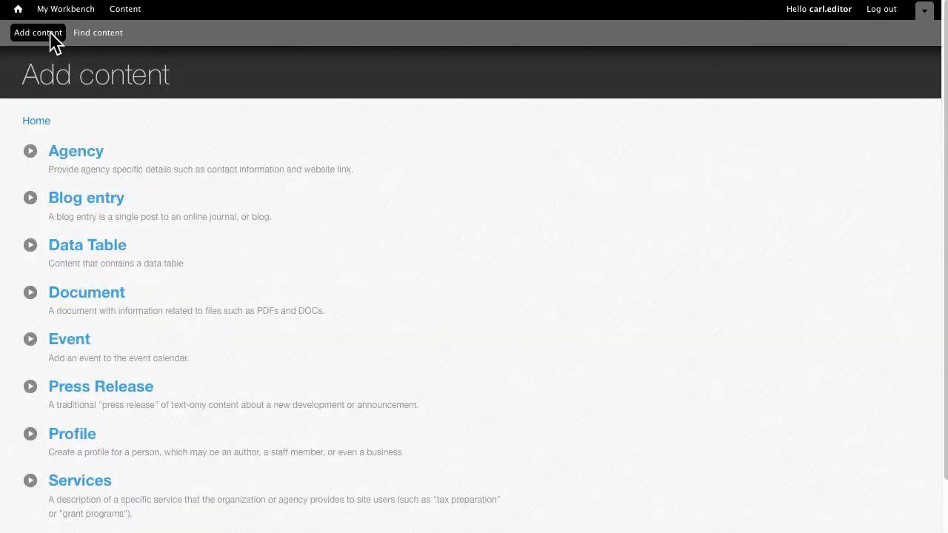
{"action": "scroll", "scroll_direction": "down", "scroll_amount": 3}
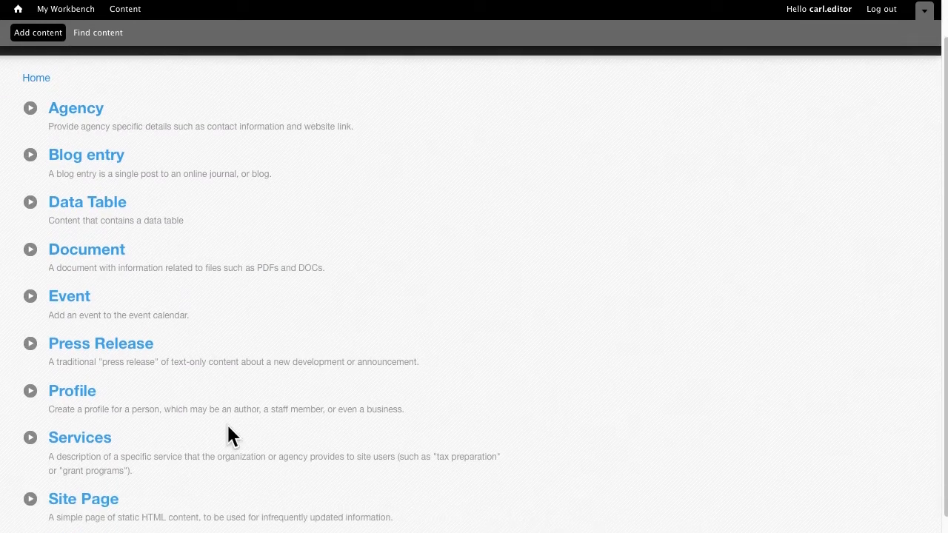
{"action": "scroll", "scroll_direction": "down", "scroll_amount": 3}
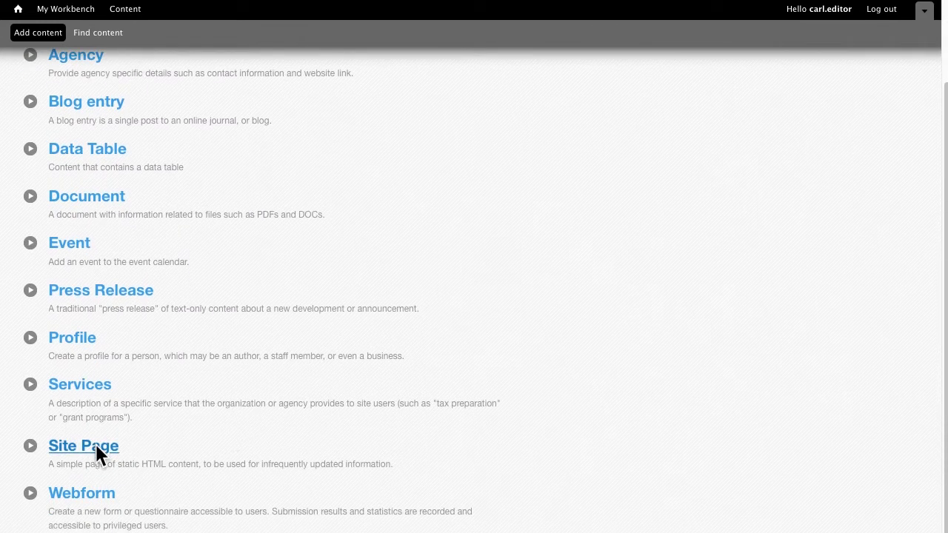
{"action": "left_click", "coordinate": [83, 444]}
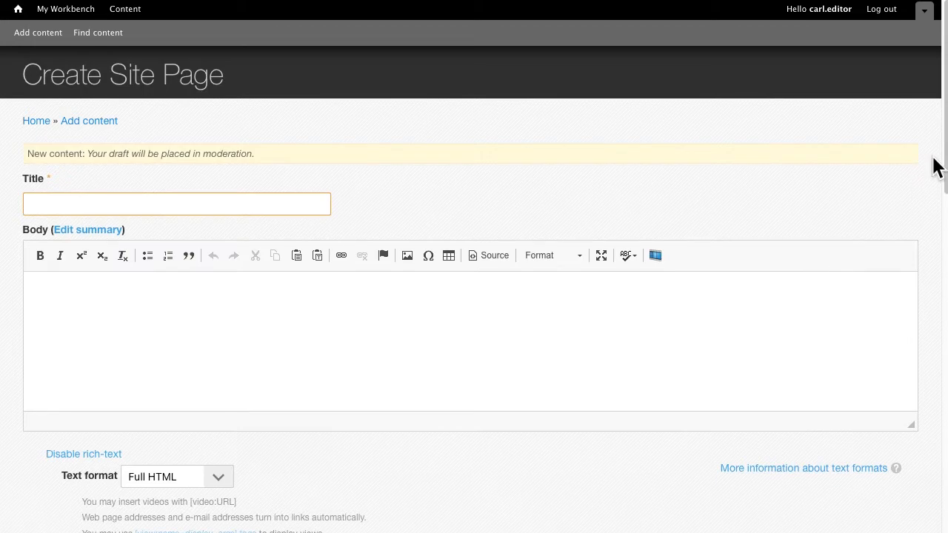
{"action": "scroll", "scroll_direction": "down", "scroll_amount": 3}
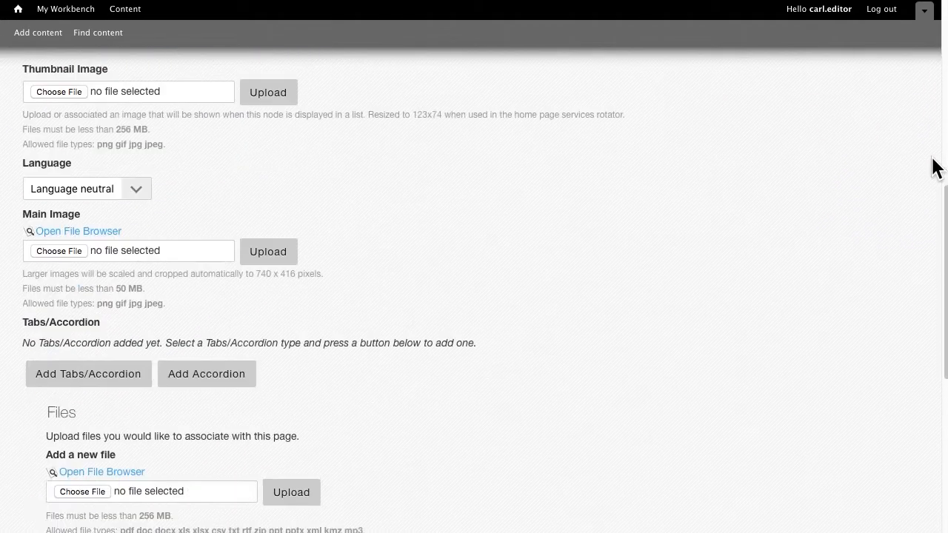
{"action": "scroll", "scroll_direction": "up", "scroll_amount": 3}
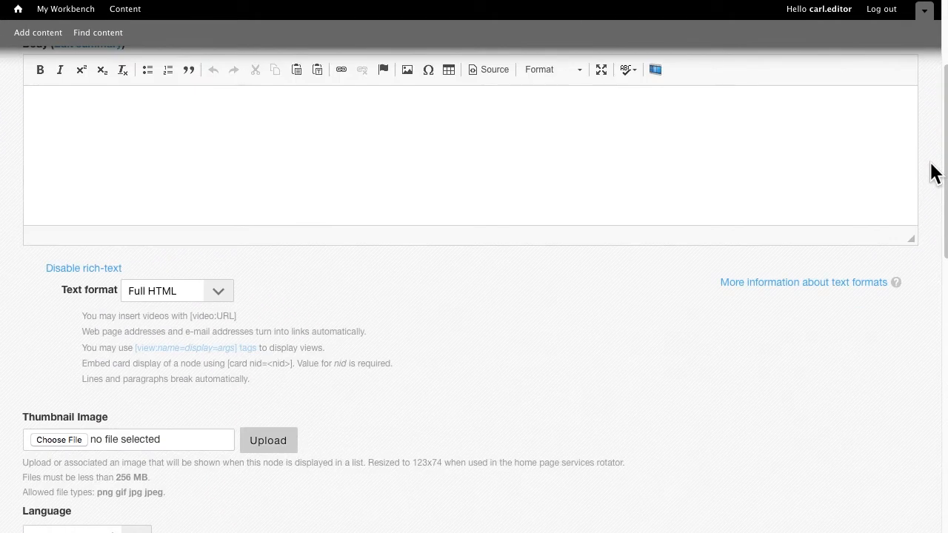
{"action": "scroll", "scroll_direction": "up", "scroll_amount": 3}
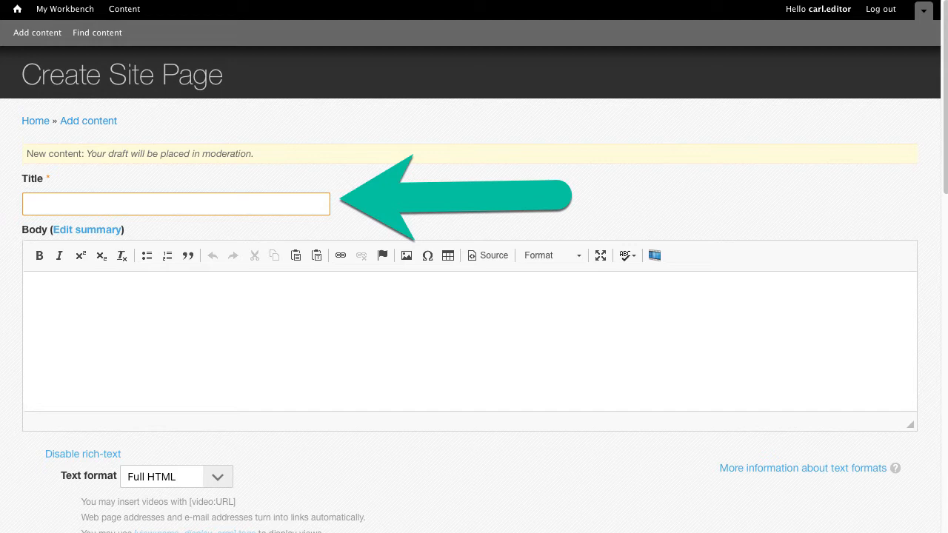
Enter 'Blueberry Industry' as the page title and move into the Body editor.
{"action": "type", "text": "Blueberry Industry"}
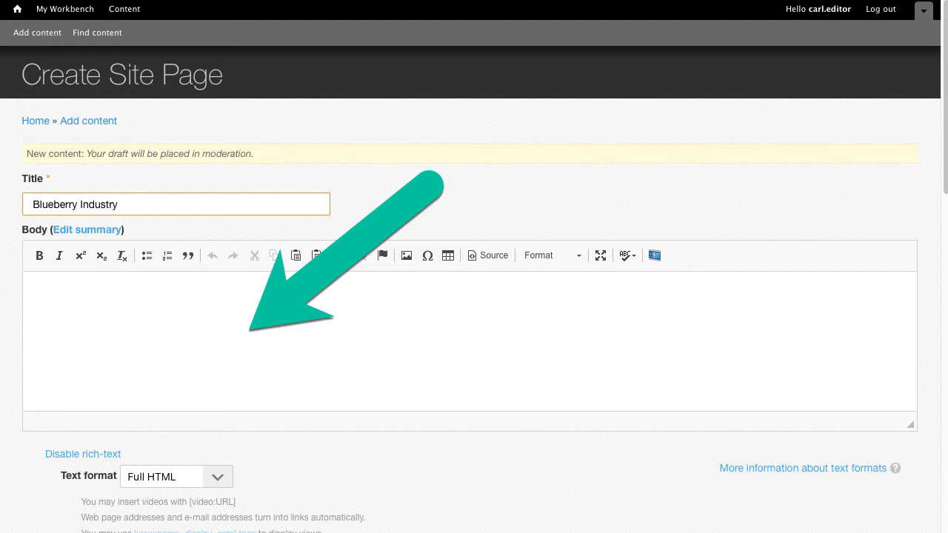
{"action": "left_click", "coordinate": [344, 304]}
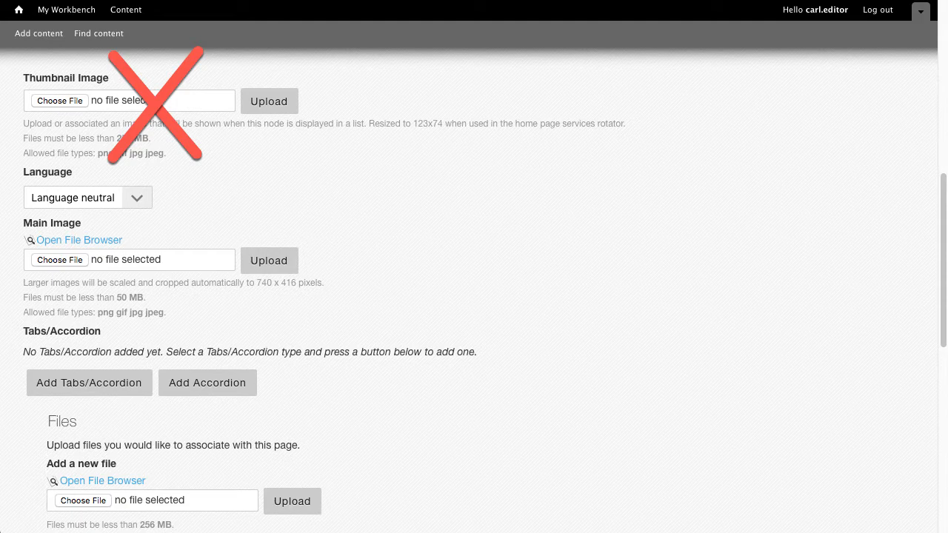
{"action": "scroll", "scroll_direction": "down", "scroll_amount": 3}
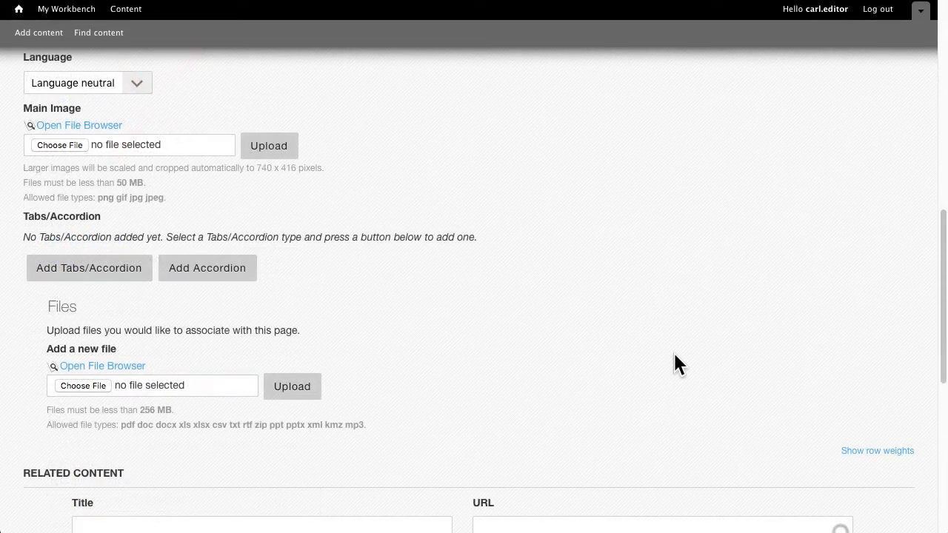
{"action": "left_click", "coordinate": [86, 83]}
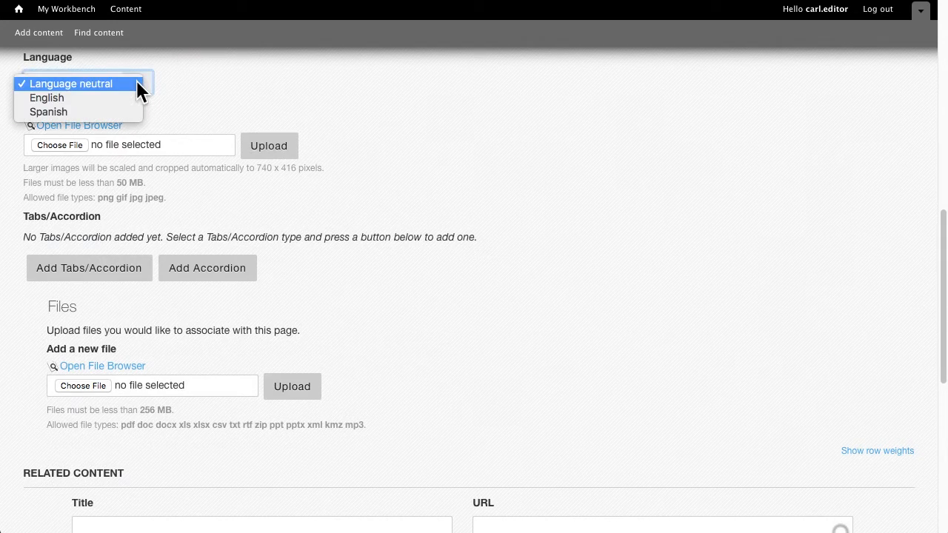
{"action": "left_click", "coordinate": [71, 83]}
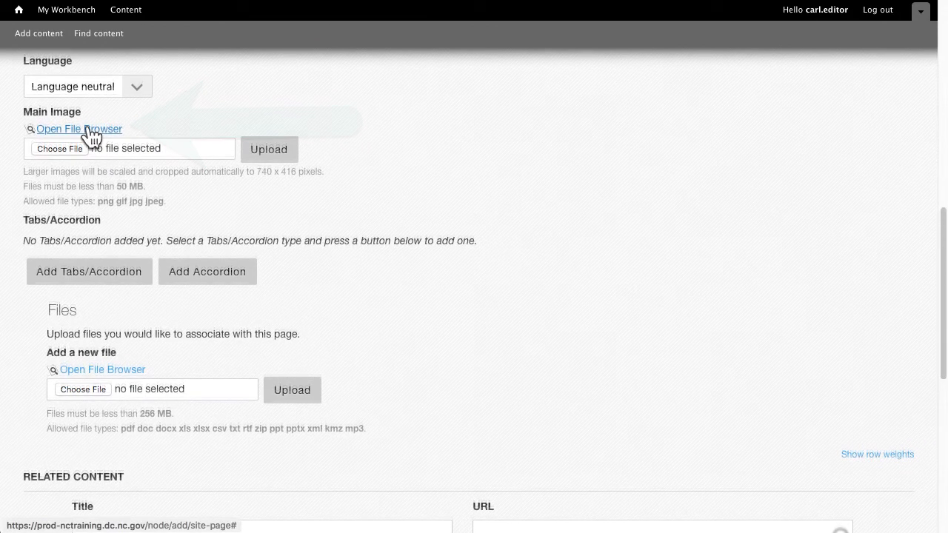
Attach blueberry-farm.jpg from the IMCE file browser as the Main Image.
{"action": "left_click", "coordinate": [78, 128]}
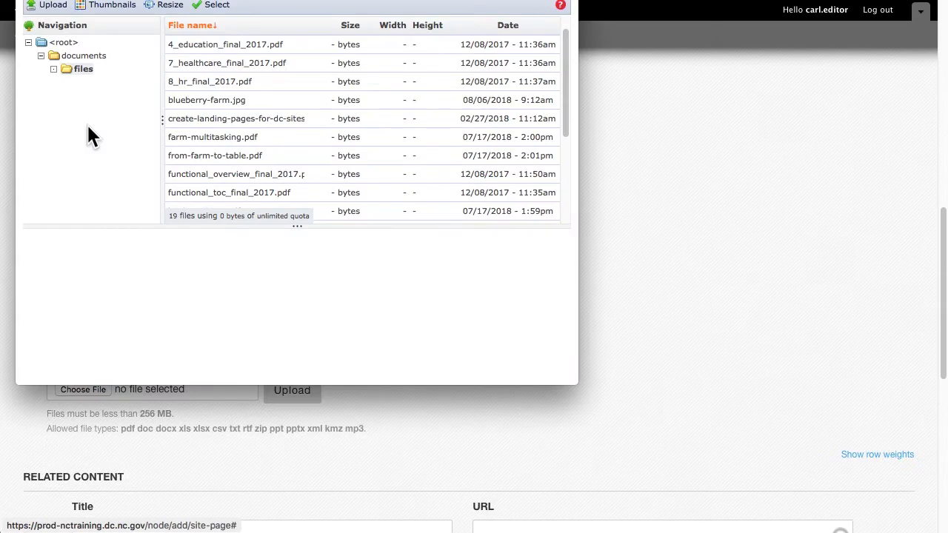
{"action": "mouse_move", "coordinate": [215, 118]}
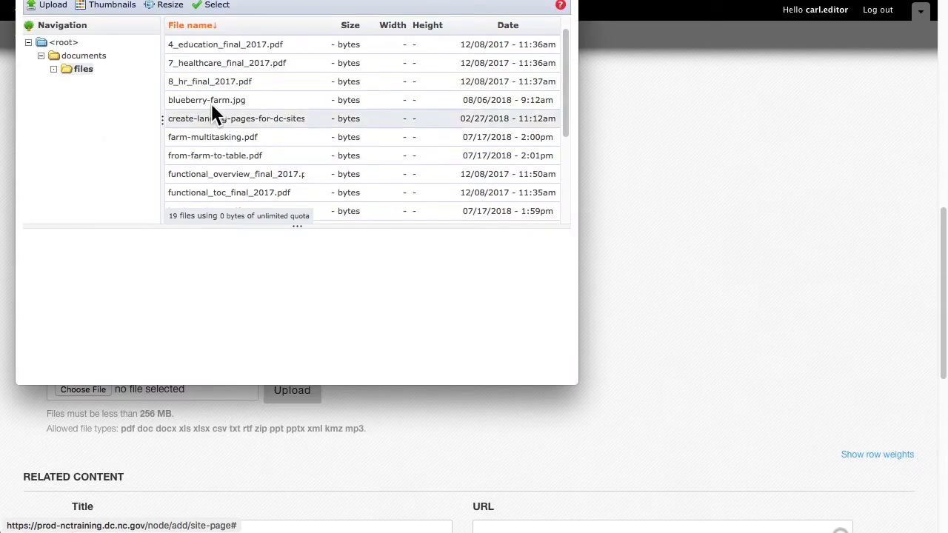
{"action": "left_click", "coordinate": [208, 100]}
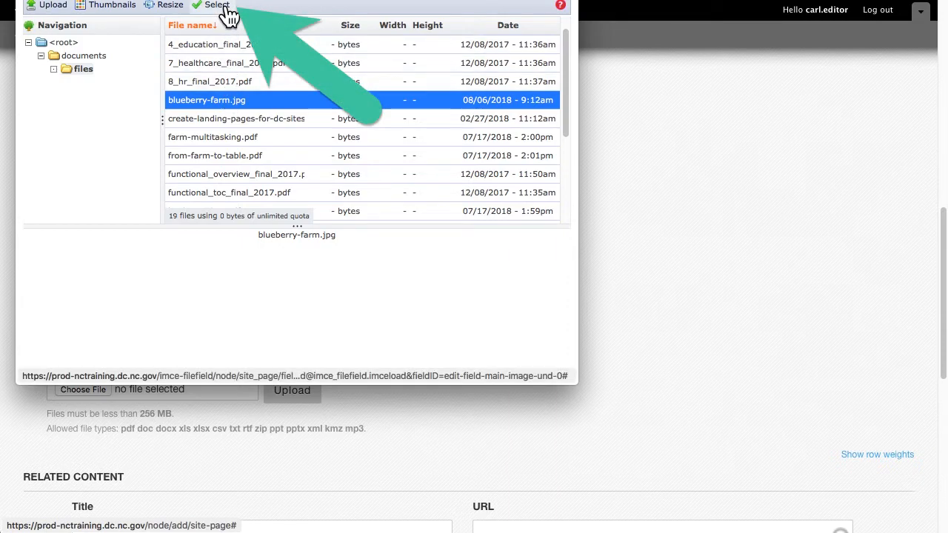
{"action": "left_click", "coordinate": [217, 6]}
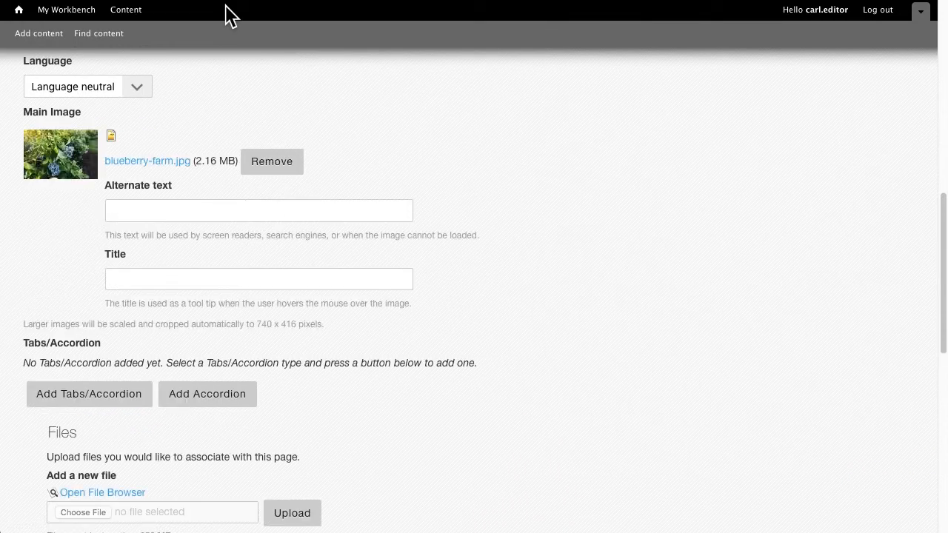
{"action": "mouse_move", "coordinate": [394, 112]}
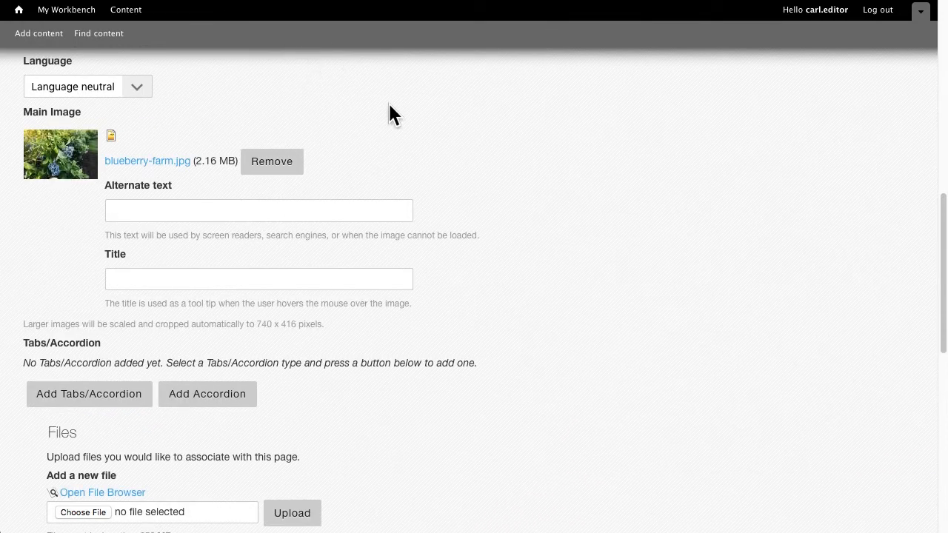
{"action": "mouse_move", "coordinate": [380, 122]}
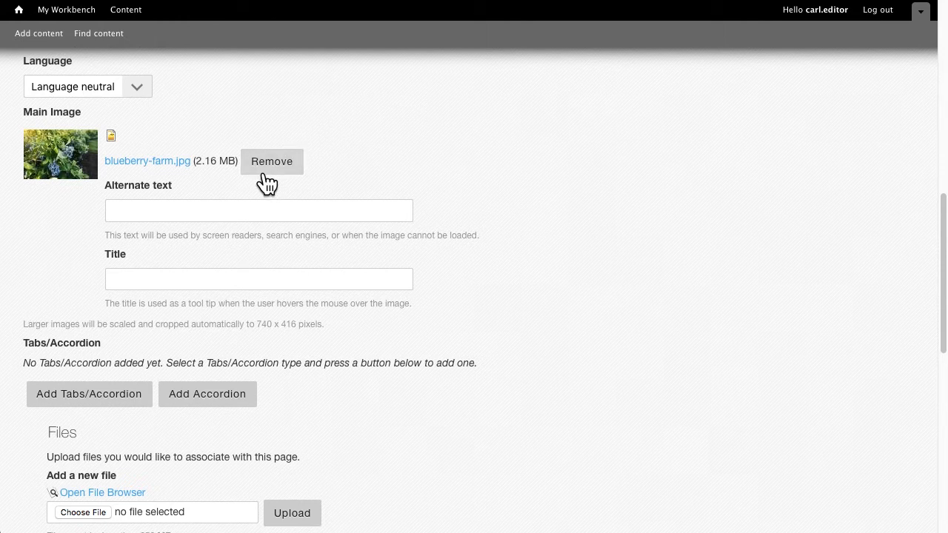
{"action": "mouse_move", "coordinate": [268, 187]}
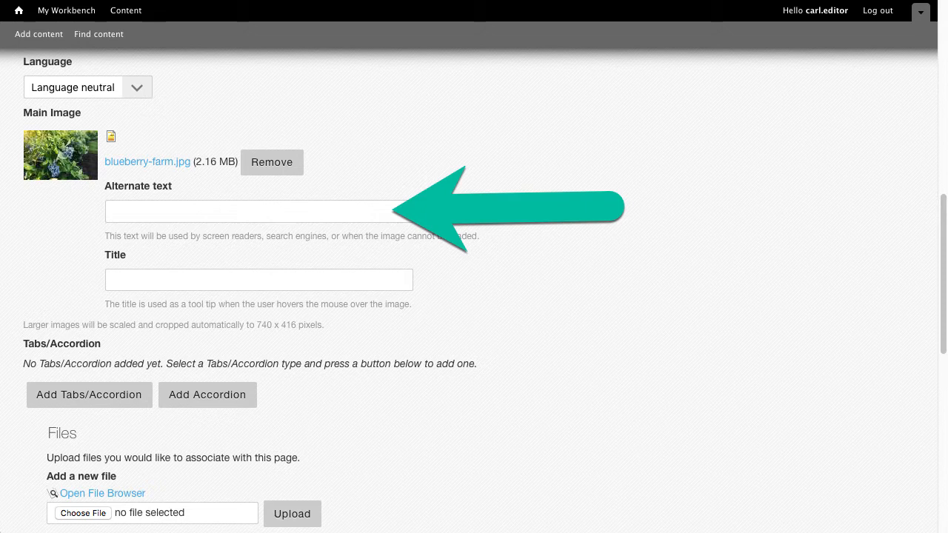
Set alt text 'Ripe blueberries on bush' and title 'Join us for the Blueberry Festival on July 18'.
{"action": "type", "text": "Ripe blueberries on bush"}
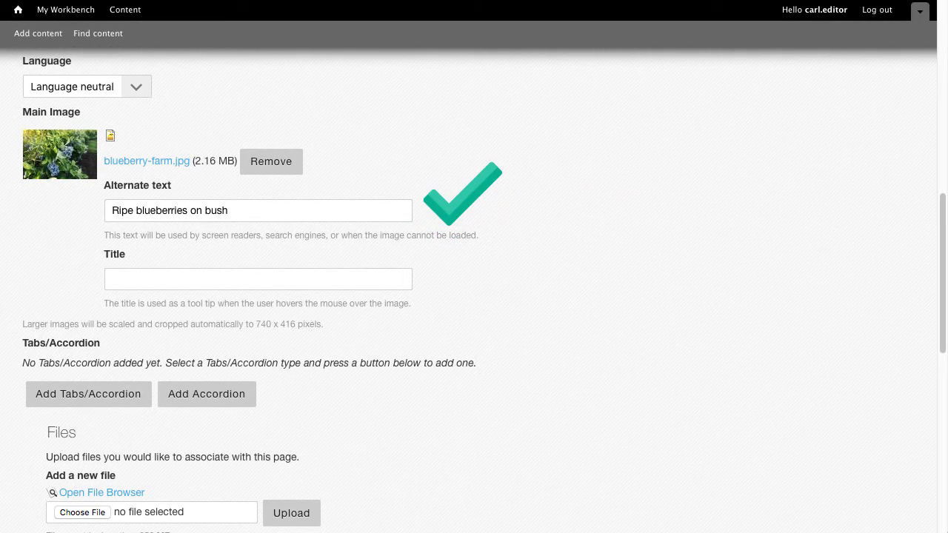
{"action": "type", "text": "Delicious blueberries are ready to be made into a pie"}
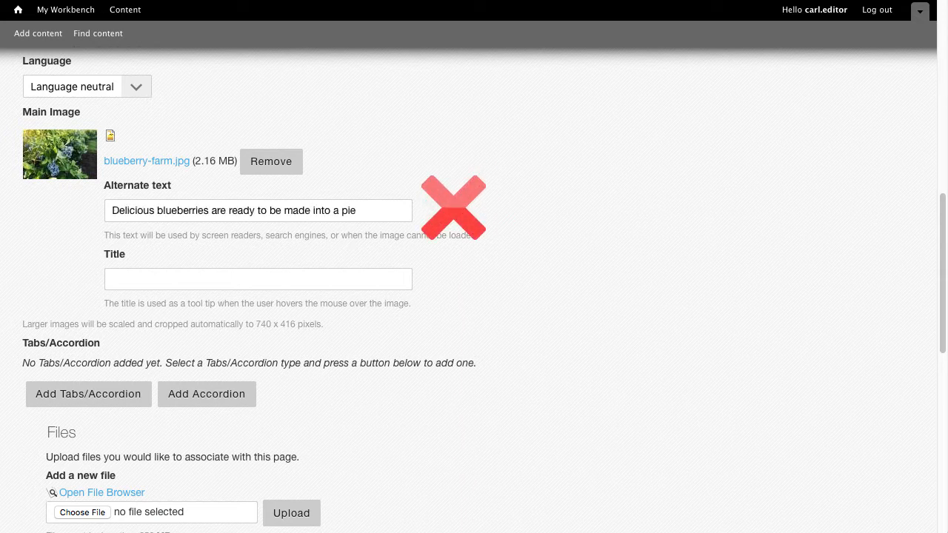
{"action": "type", "text": "Join us for the Blueberry Festival on July 18"}
{"action": "type", "text": "Ripe blueberries on bush"}
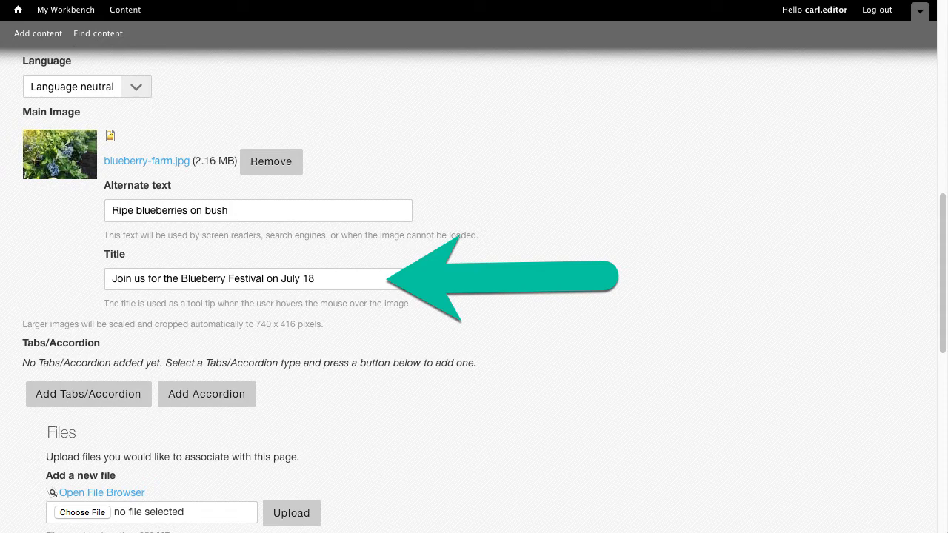
{"action": "scroll", "scroll_direction": "down", "scroll_amount": 3}
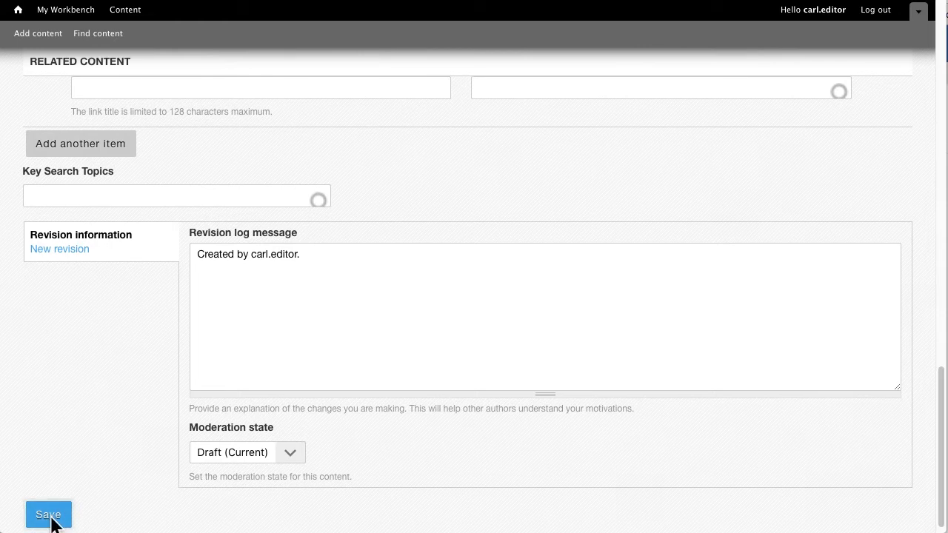
Save the Blueberry Industry page as a draft, review it, and reopen its draft for editing.
{"action": "left_click", "coordinate": [47, 515]}
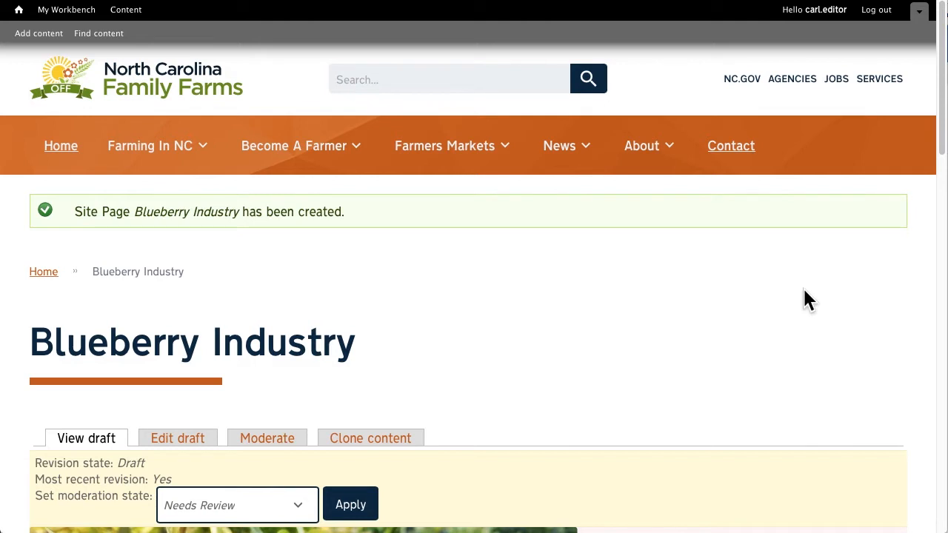
{"action": "mouse_move", "coordinate": [201, 282]}
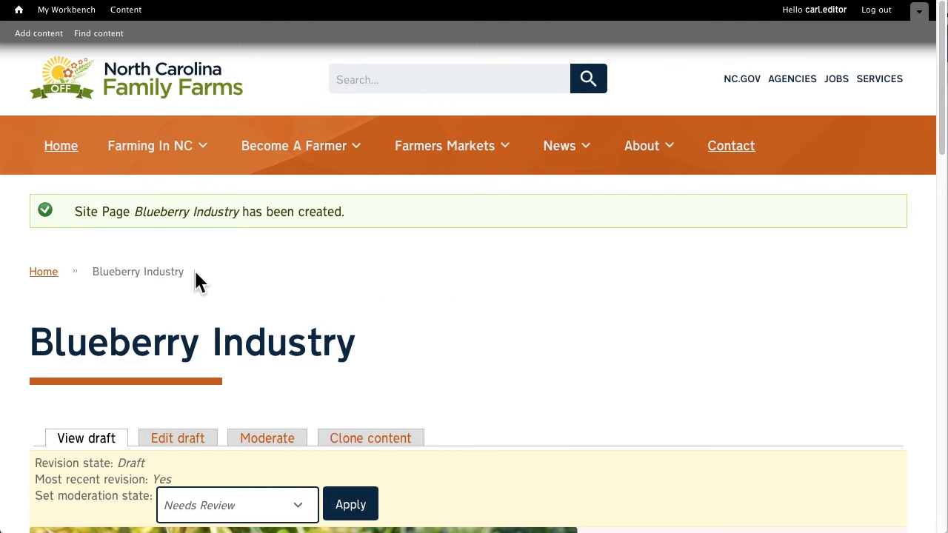
{"action": "mouse_move", "coordinate": [373, 363]}
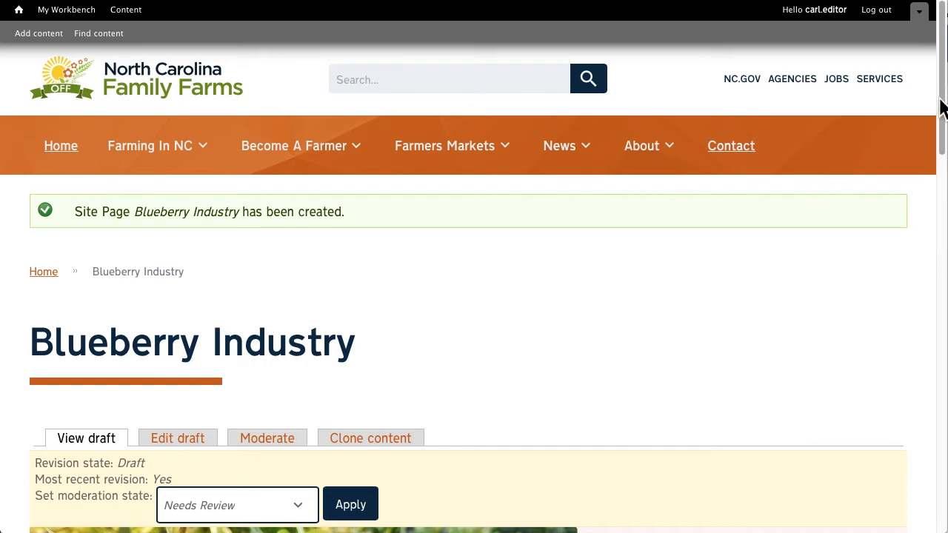
{"action": "scroll", "scroll_direction": "down", "scroll_amount": 3}
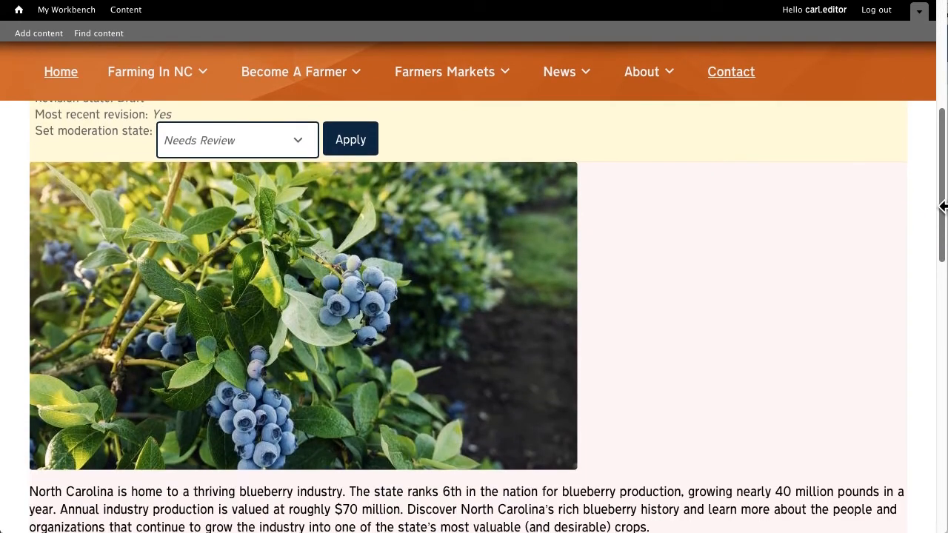
{"action": "scroll", "scroll_direction": "down", "scroll_amount": 3}
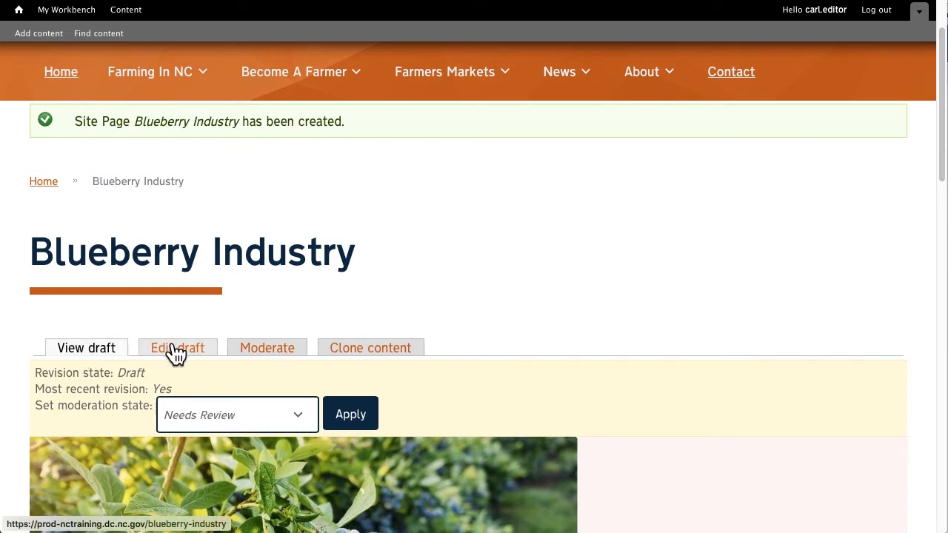
{"action": "left_click", "coordinate": [178, 348]}
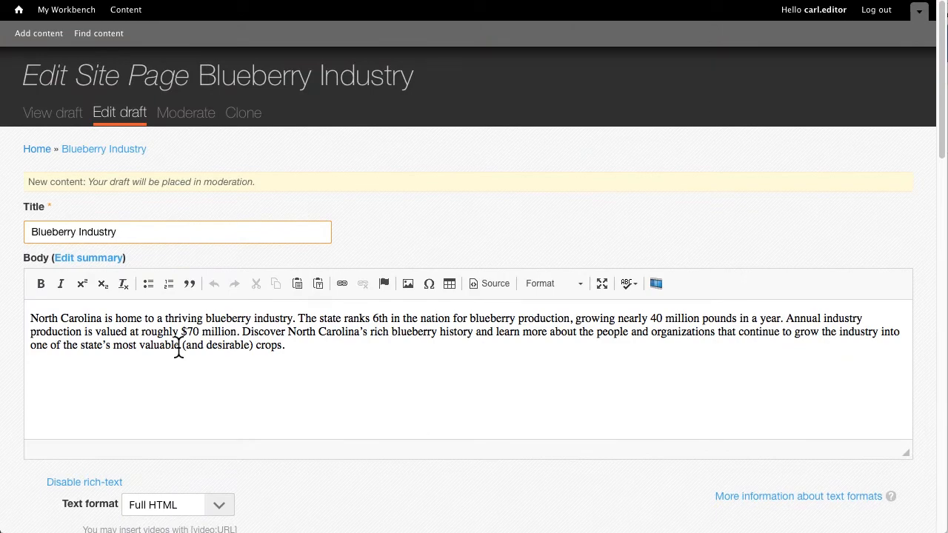
Reach the Files section of the edit form and bring up the file browser.
{"action": "scroll", "scroll_direction": "down", "scroll_amount": 3}
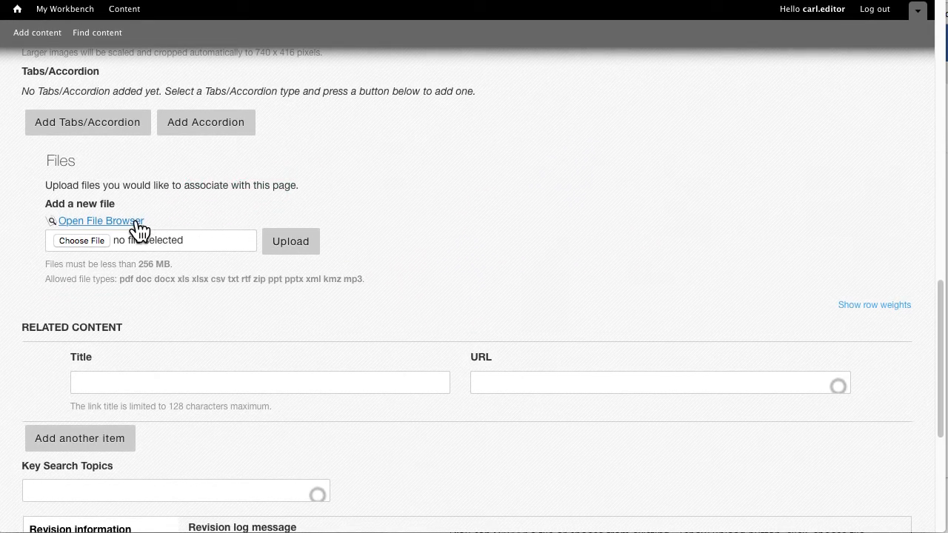
{"action": "left_click", "coordinate": [99, 221]}
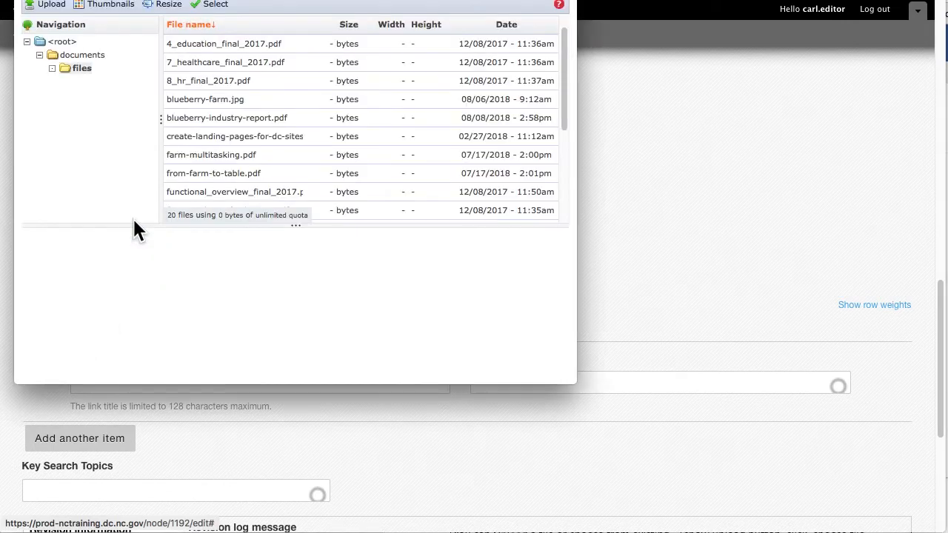
{"action": "mouse_move", "coordinate": [81, 131]}
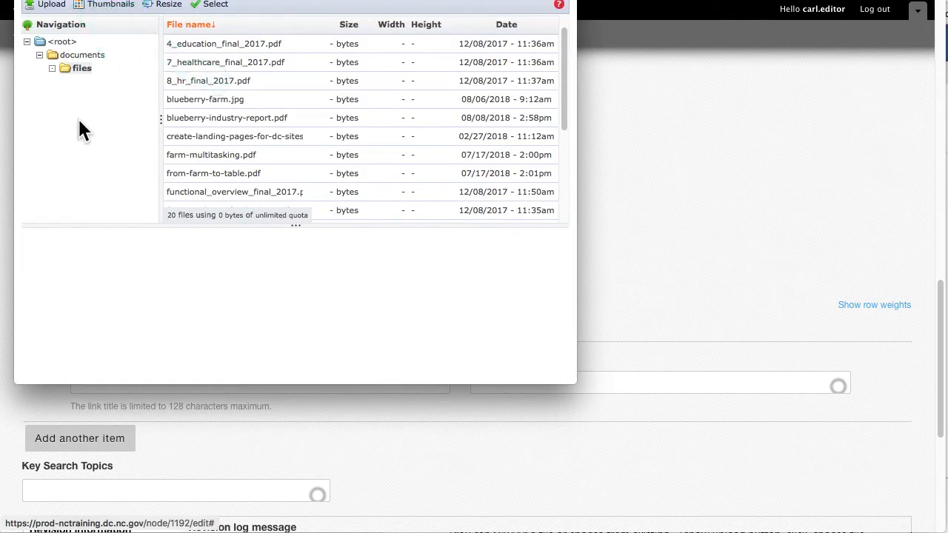
Upload blueberry-industry-report.pdf and attach it to the page's Files.
{"action": "left_click", "coordinate": [45, 4]}
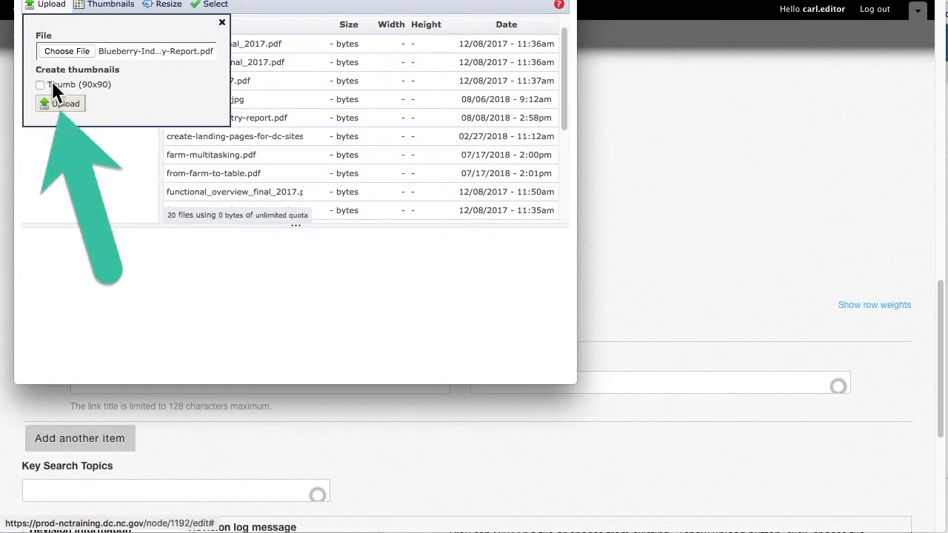
{"action": "left_click", "coordinate": [65, 104]}
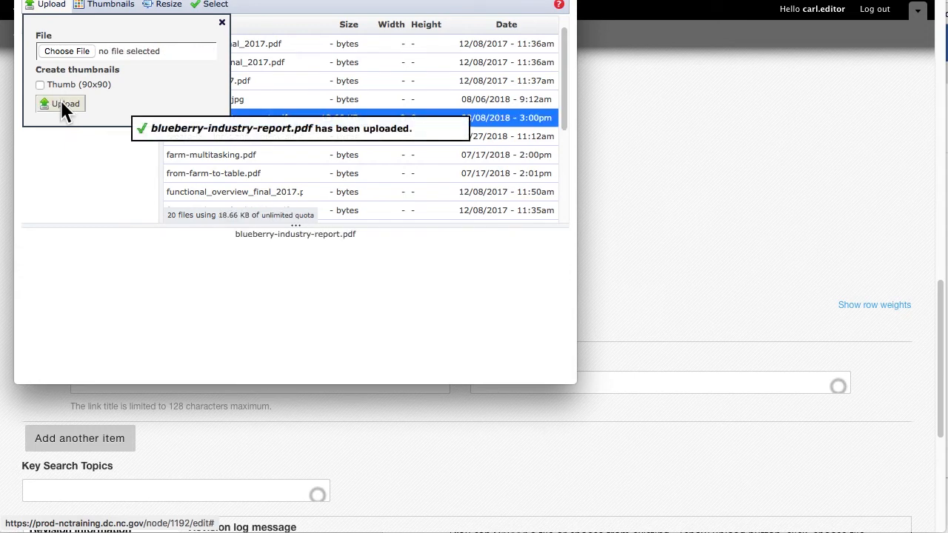
{"action": "left_click", "coordinate": [217, 6]}
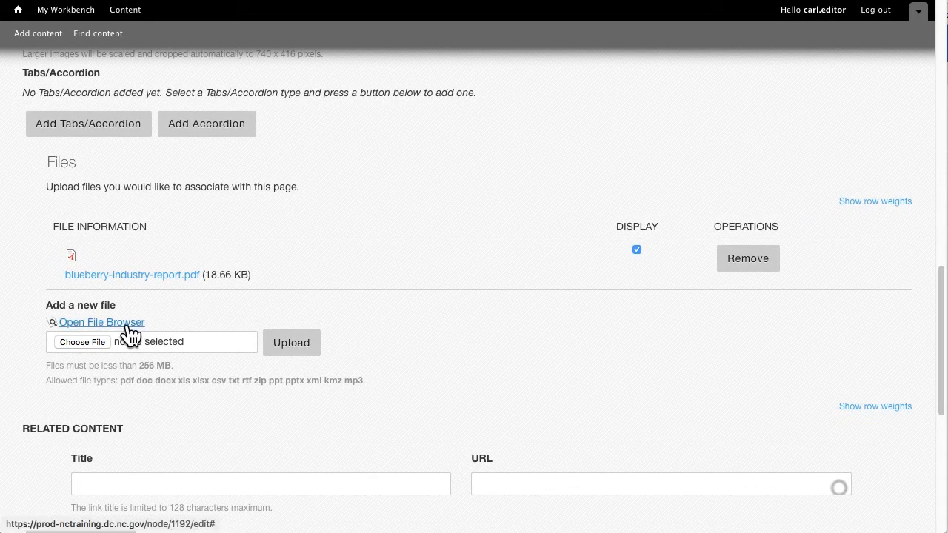
Attach a second document from the file library to the page's Files.
{"action": "left_click", "coordinate": [100, 321]}
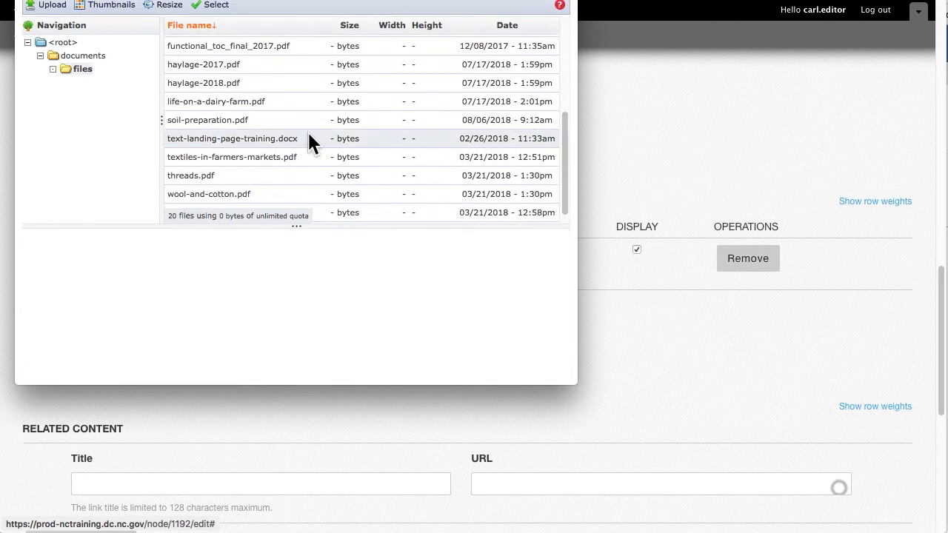
{"action": "left_click", "coordinate": [208, 118]}
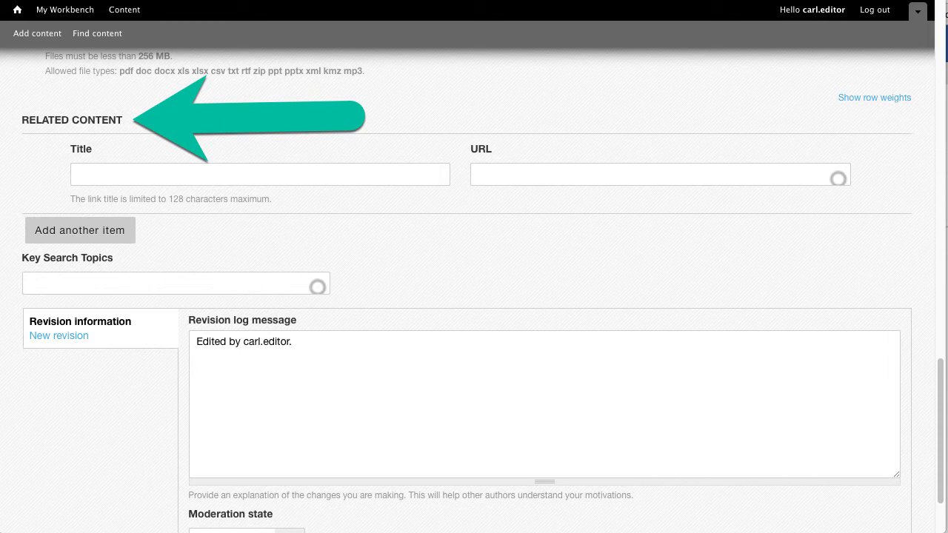
{"action": "type", "text": "Blueberries for Home Gardeners"}
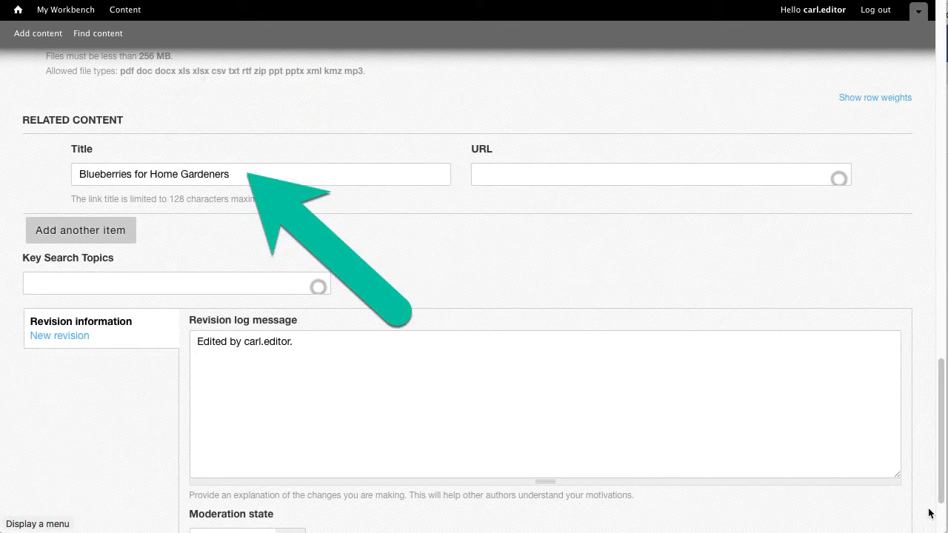
{"action": "type", "text": "https://blueberries.ces.ncsu.edu/blueberries-home-gardeners/"}
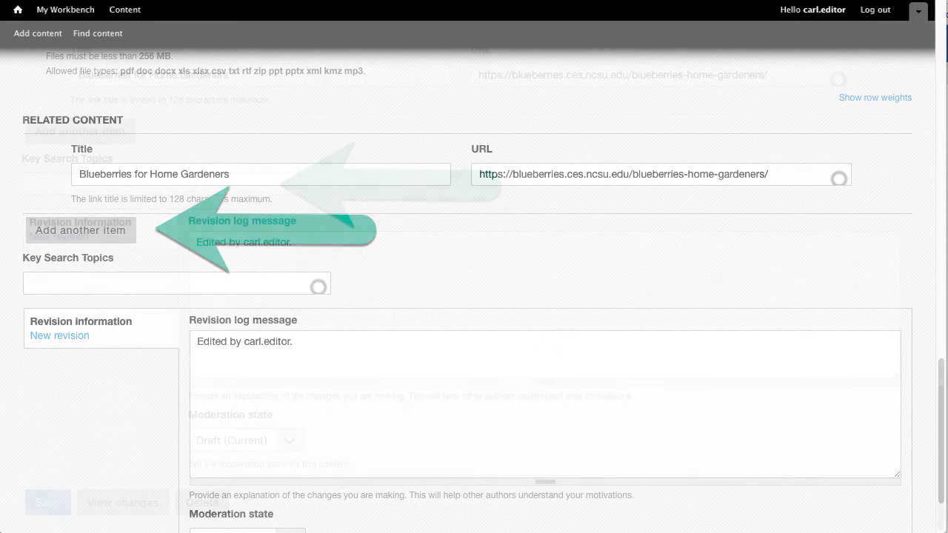
{"action": "scroll", "scroll_direction": "down", "scroll_amount": 3}
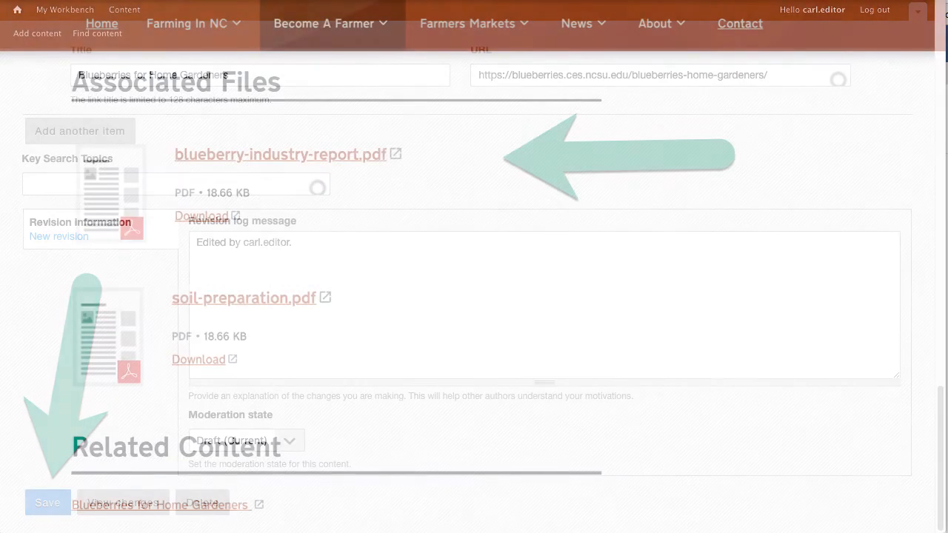
Save the draft so it shows both PDF files and the related-content link.
{"action": "left_click", "coordinate": [47, 502]}
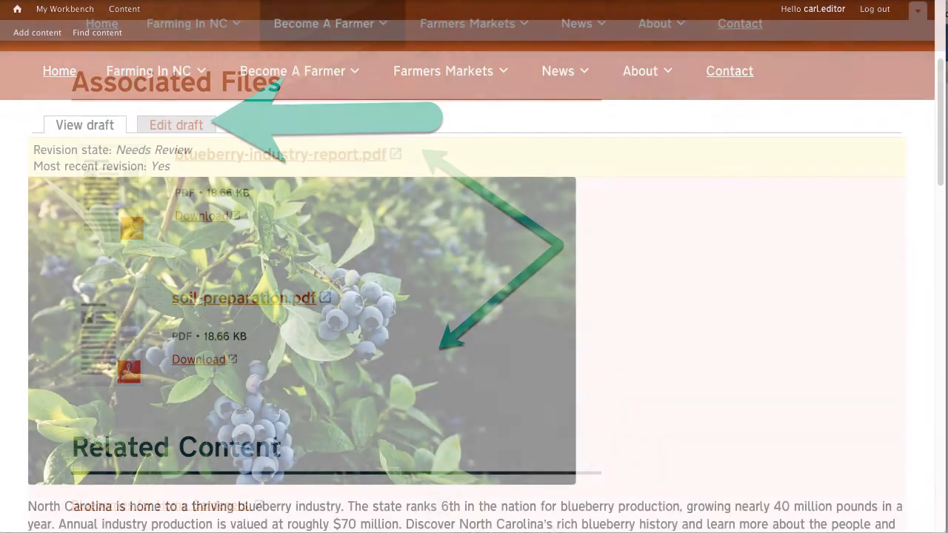
Reopen the draft and give soil-preparation.pdf a row weight of -1 ahead of the industry report.
{"action": "left_click", "coordinate": [177, 125]}
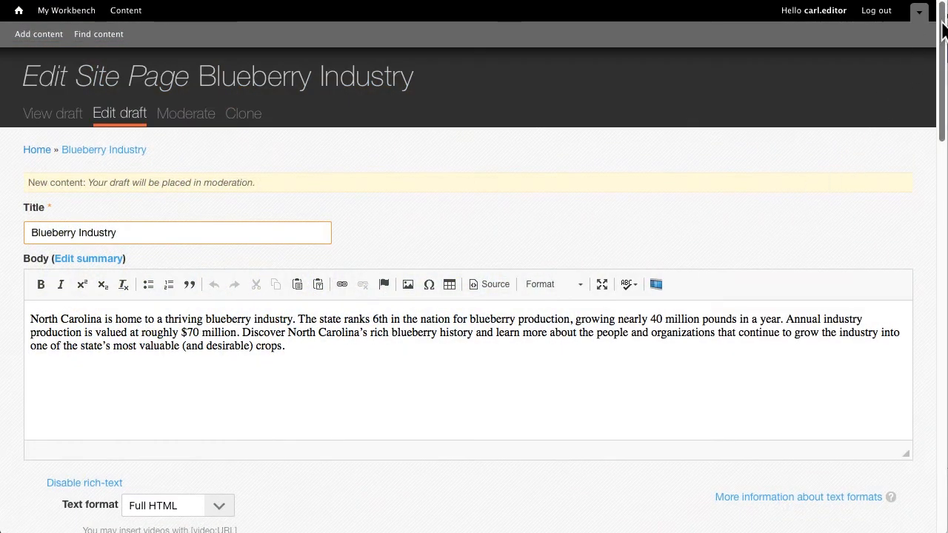
{"action": "scroll", "scroll_direction": "down", "scroll_amount": 3}
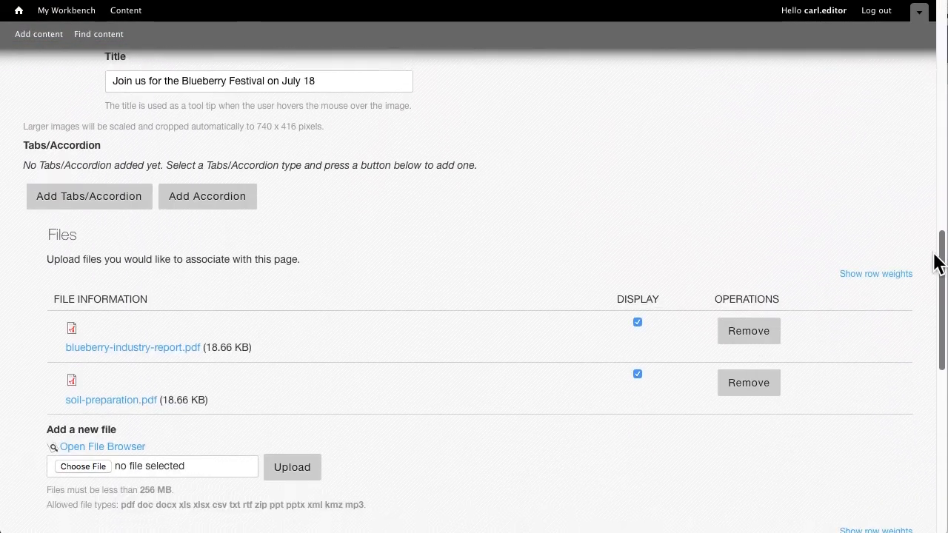
{"action": "scroll", "scroll_direction": "down", "scroll_amount": 3}
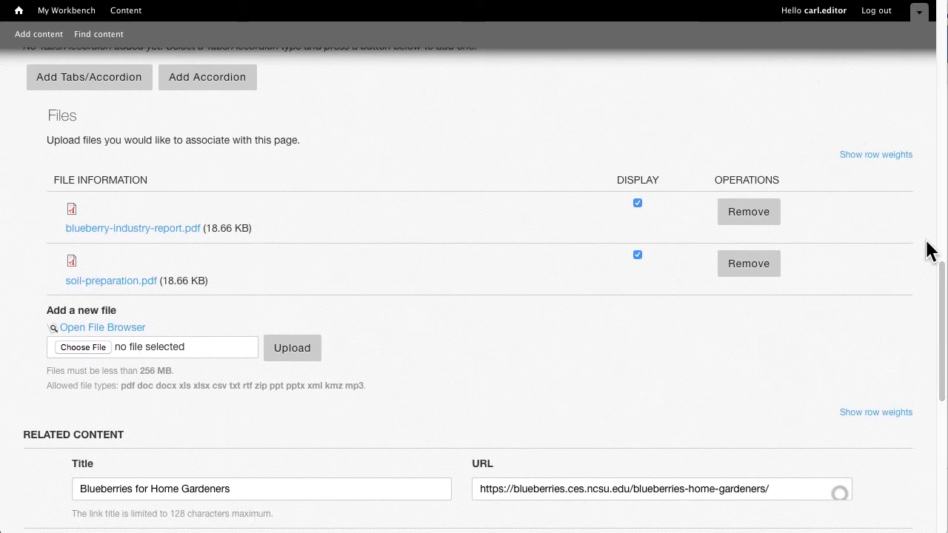
{"action": "left_click", "coordinate": [875, 154]}
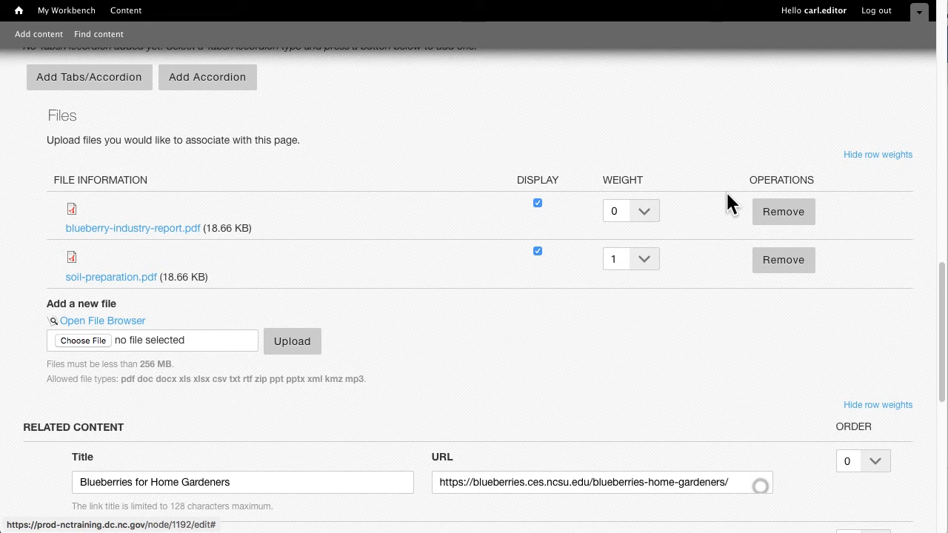
{"action": "mouse_move", "coordinate": [682, 270]}
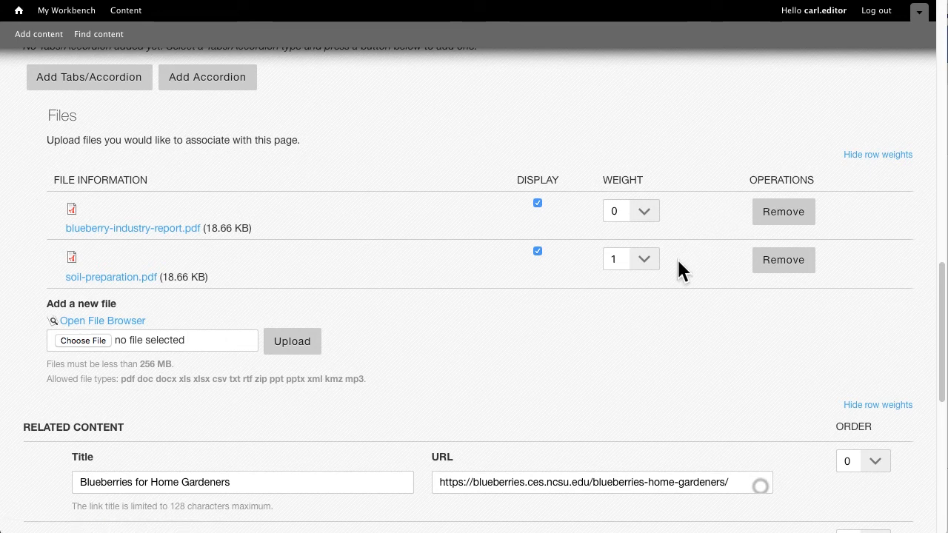
{"action": "mouse_move", "coordinate": [655, 273]}
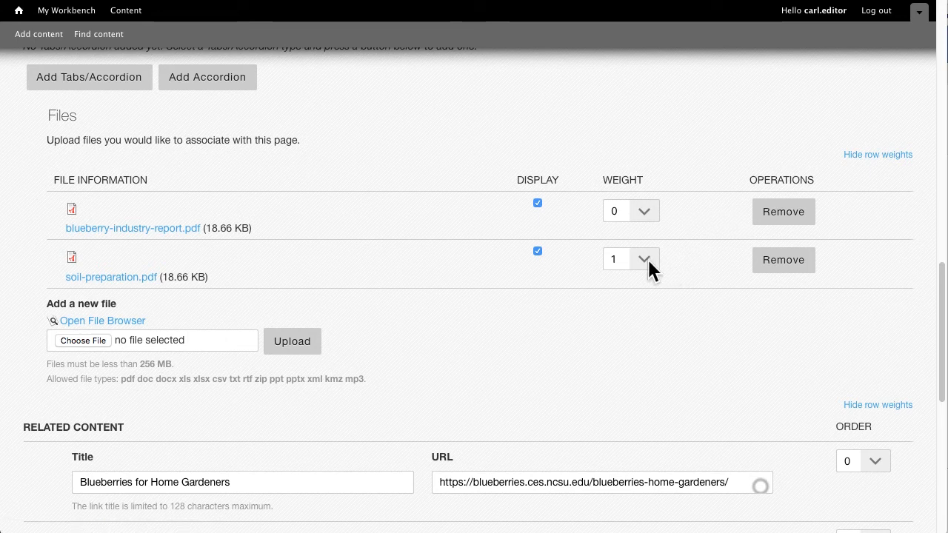
{"action": "left_click", "coordinate": [630, 258]}
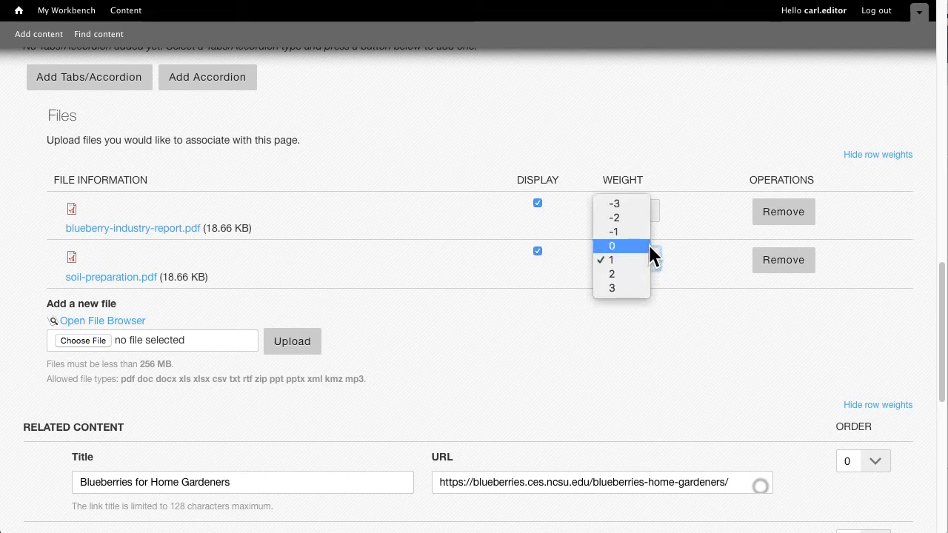
{"action": "mouse_move", "coordinate": [613, 231]}
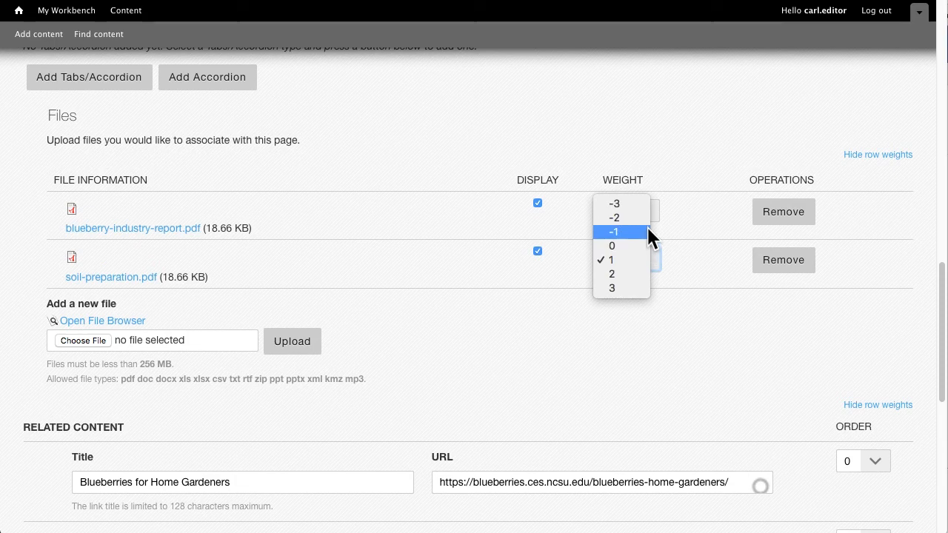
{"action": "left_click", "coordinate": [614, 231]}
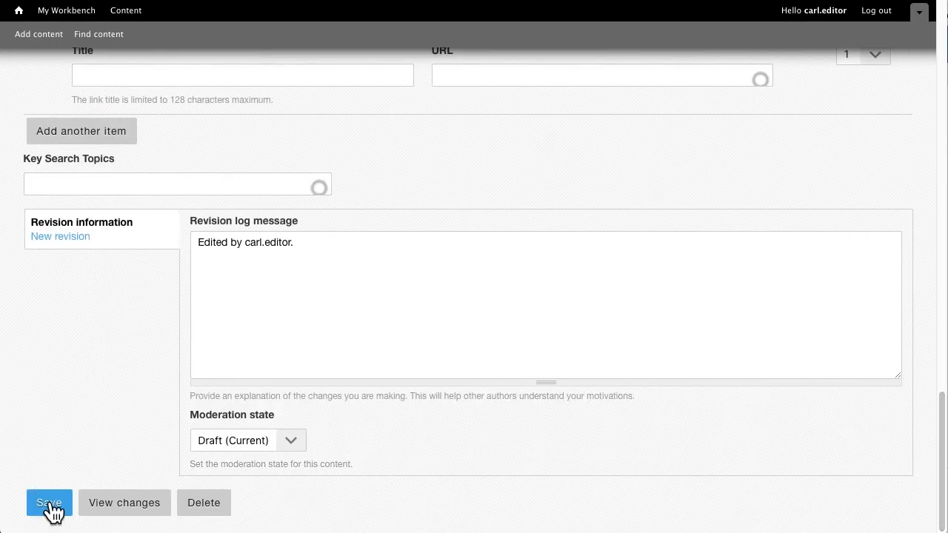
Save the reordered files and apply the Needs Review moderation state.
{"action": "left_click", "coordinate": [49, 504]}
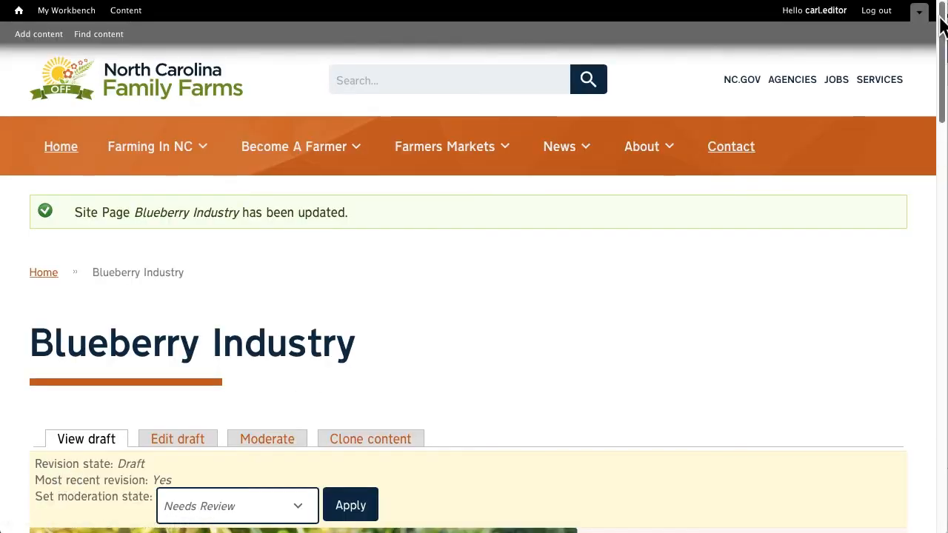
{"action": "scroll", "scroll_direction": "down", "scroll_amount": 3}
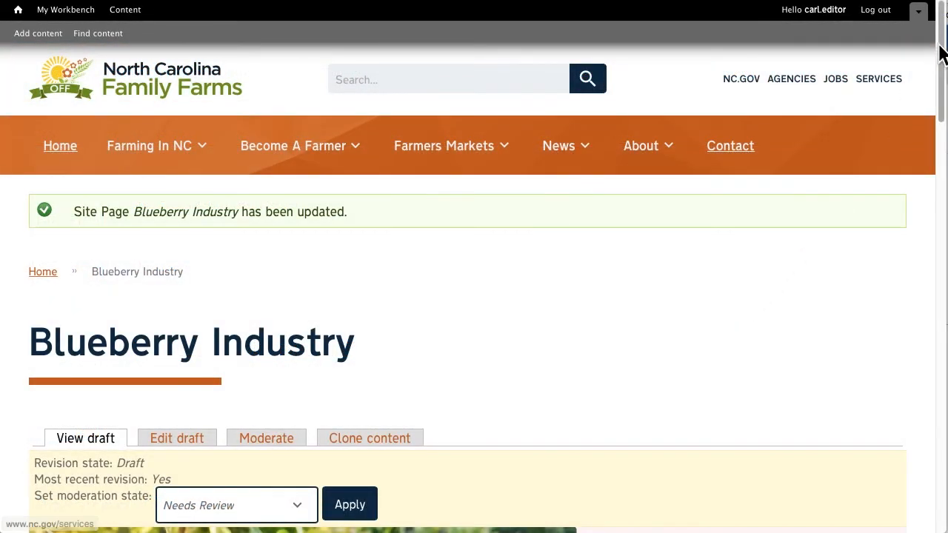
{"action": "scroll", "scroll_direction": "down", "scroll_amount": 3}
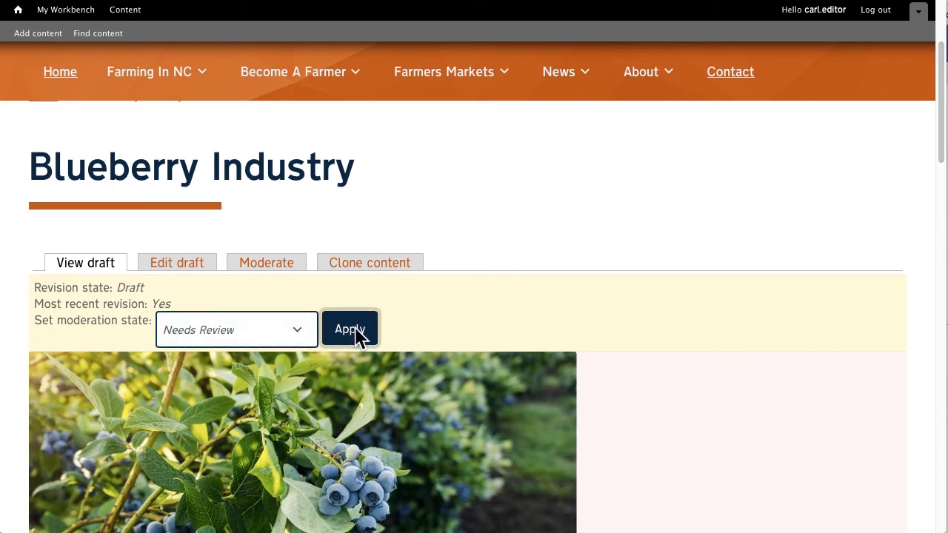
{"action": "left_click", "coordinate": [349, 329]}
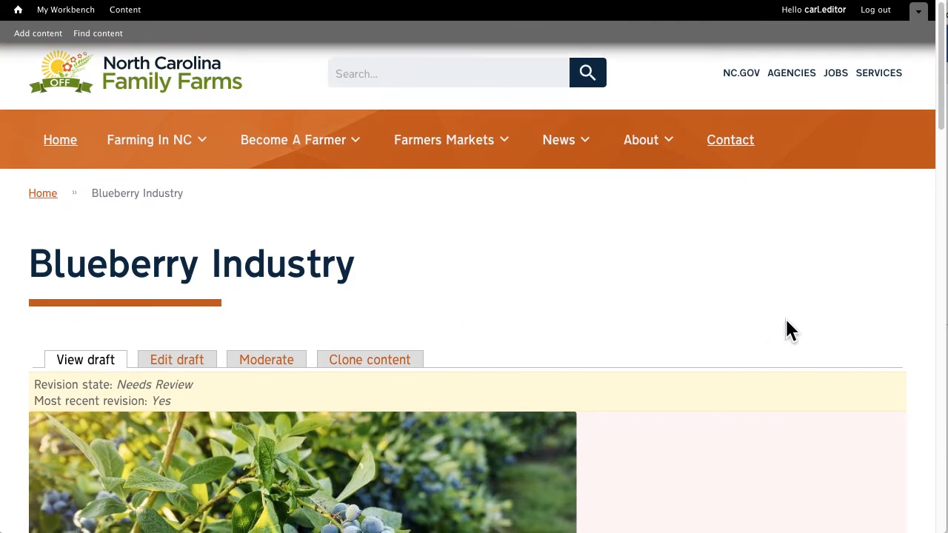
{"action": "scroll", "scroll_direction": "down", "scroll_amount": 3}
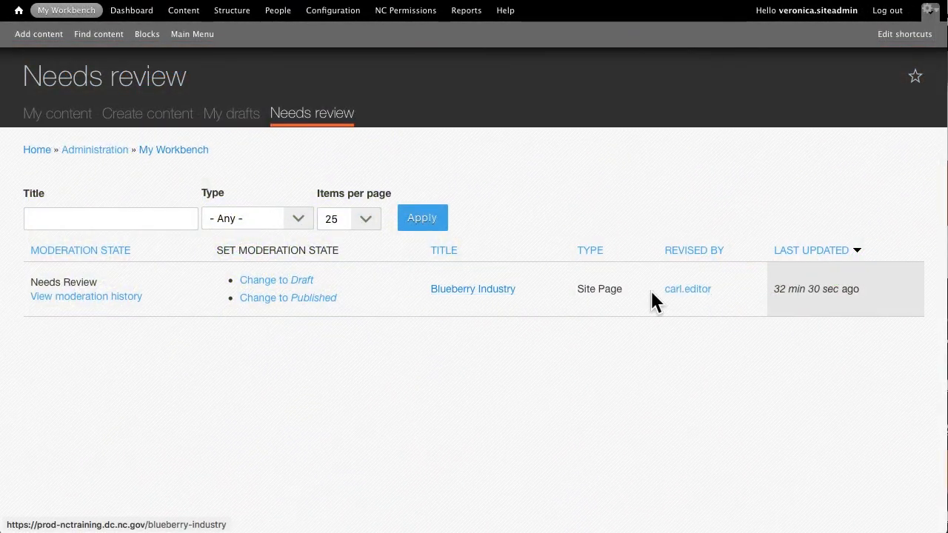
Open Blueberry Industry from the Needs review workbench to place it under Become a Farmer.
{"action": "left_click", "coordinate": [473, 289]}
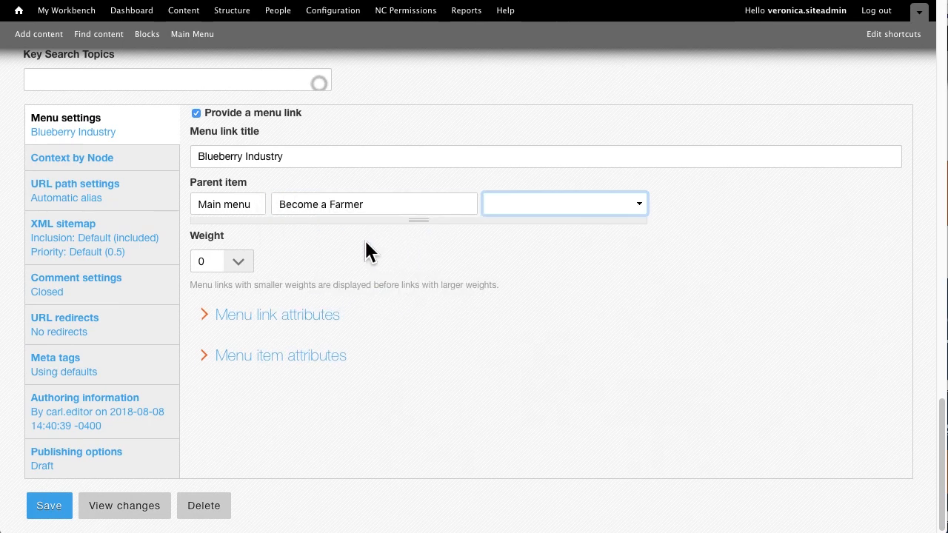
Set the moderation state to Published and save the Blueberry Industry page.
{"action": "left_click", "coordinate": [77, 451]}
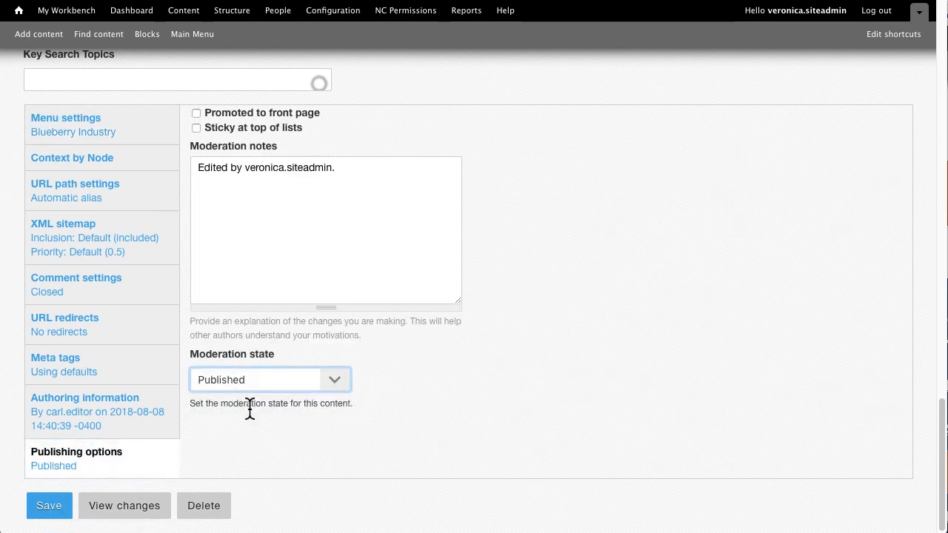
{"action": "left_click", "coordinate": [49, 506]}
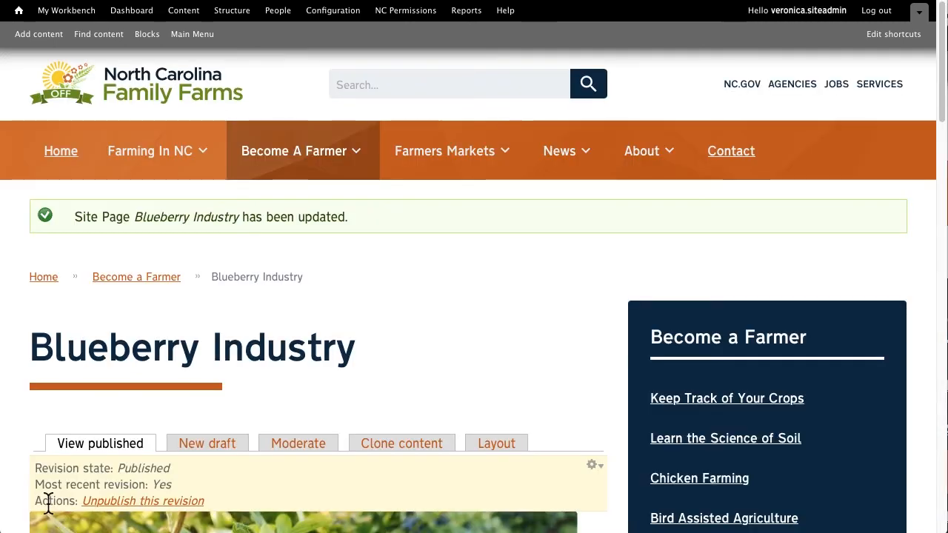
{"action": "scroll", "scroll_direction": "down", "scroll_amount": 3}
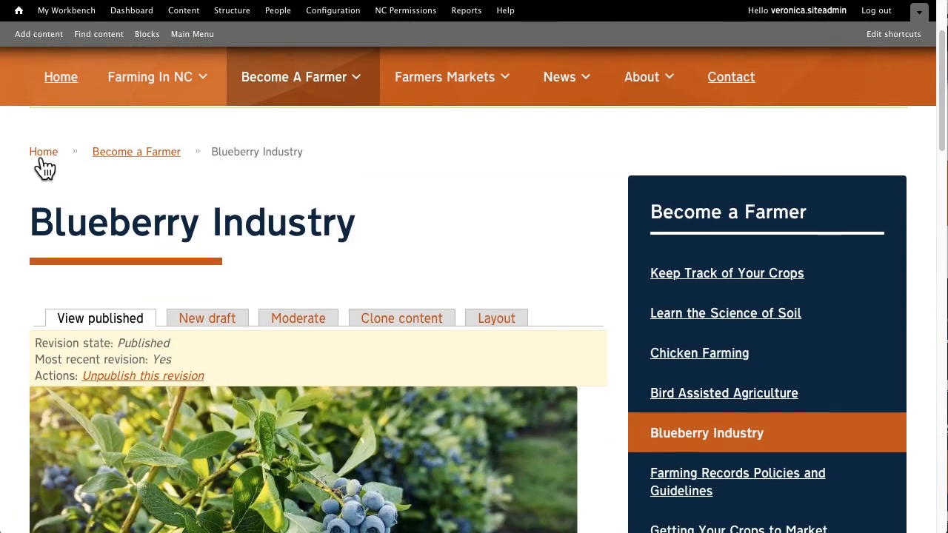
{"action": "scroll", "scroll_direction": "down", "scroll_amount": 3}
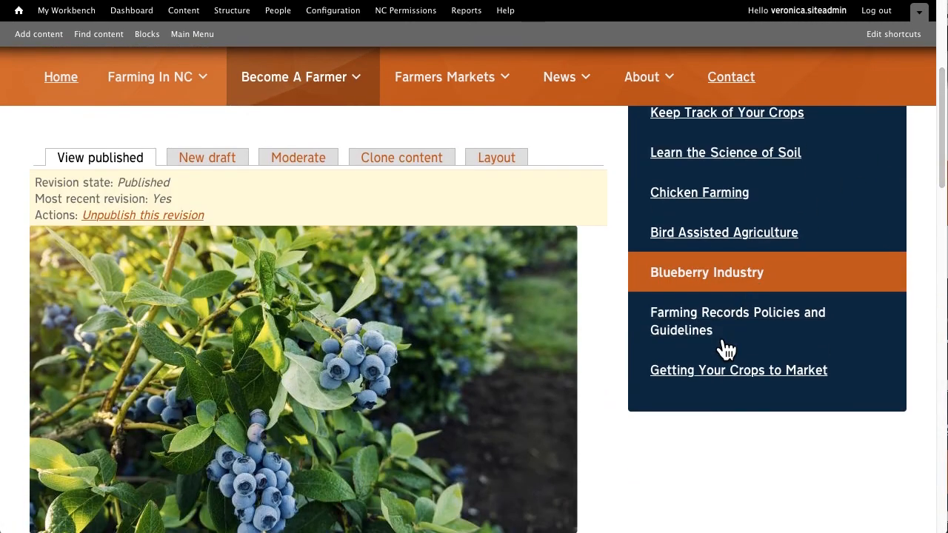